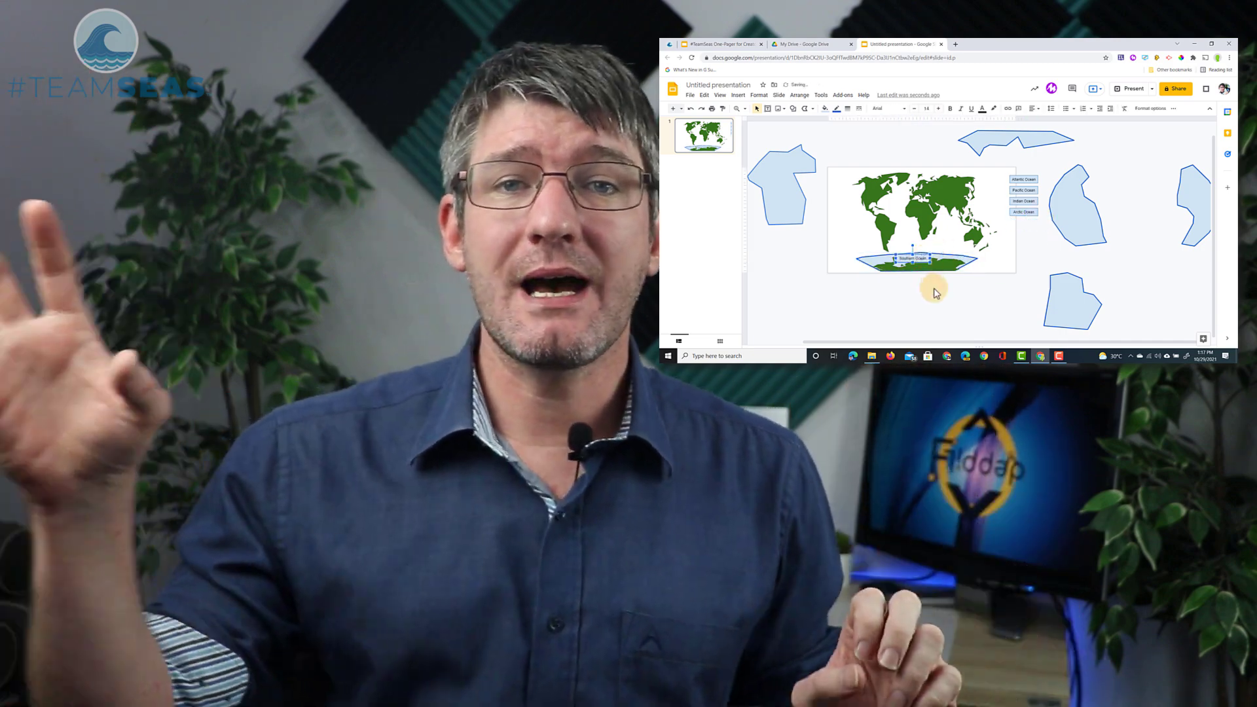
- Leave the finished world map slide and go to Google Drive's My Drive
{"action": "left_click", "coordinate": [1014, 143]}
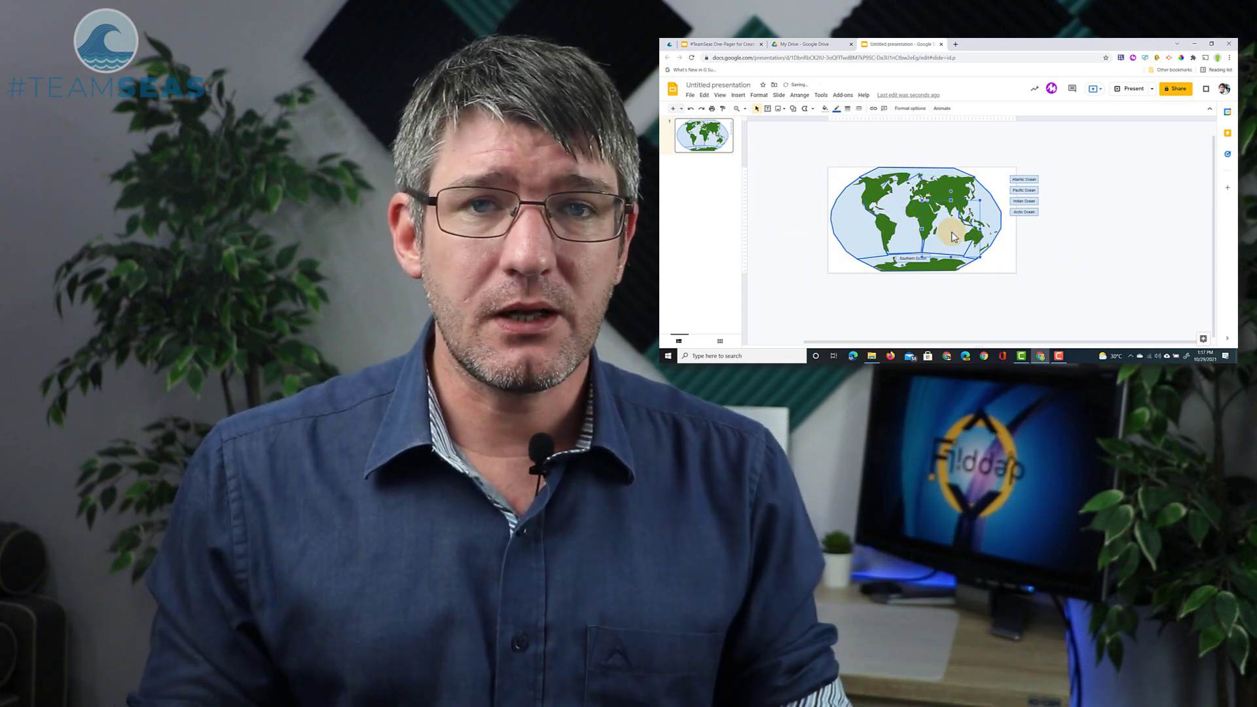
{"action": "left_click", "coordinate": [810, 44]}
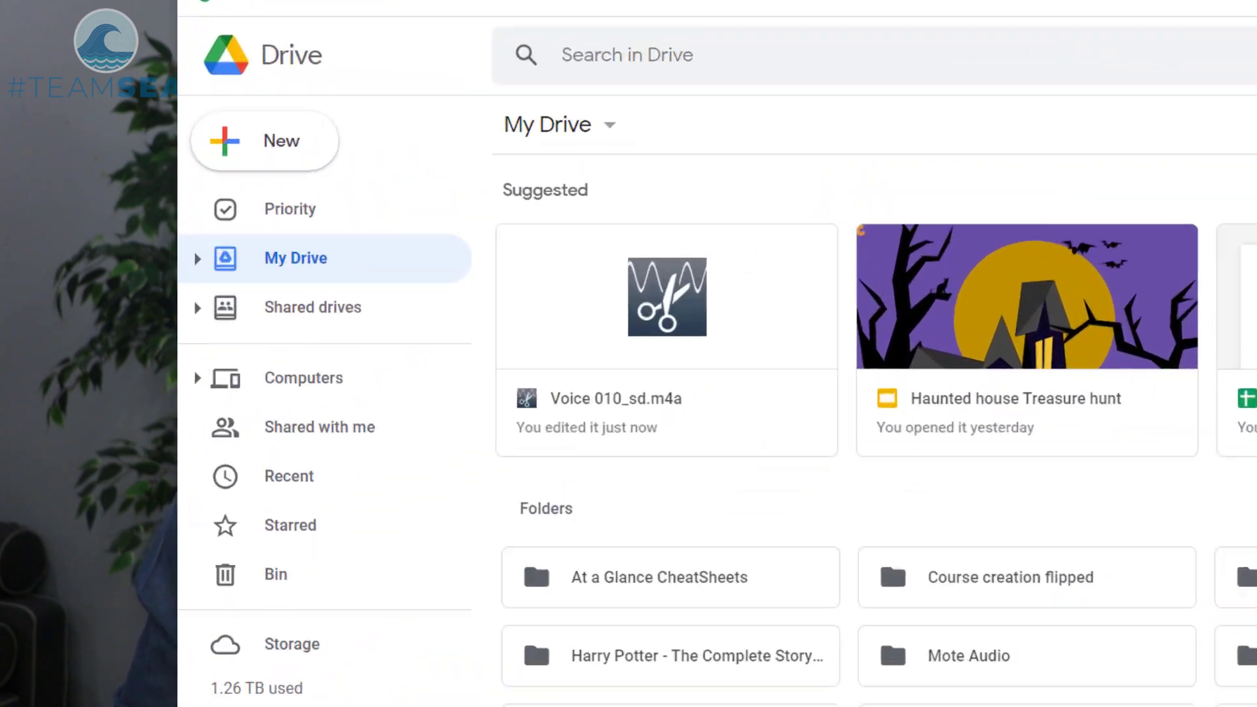
- Create a new blank Google Slides presentation from Drive's New menu
{"action": "left_click", "coordinate": [264, 140]}
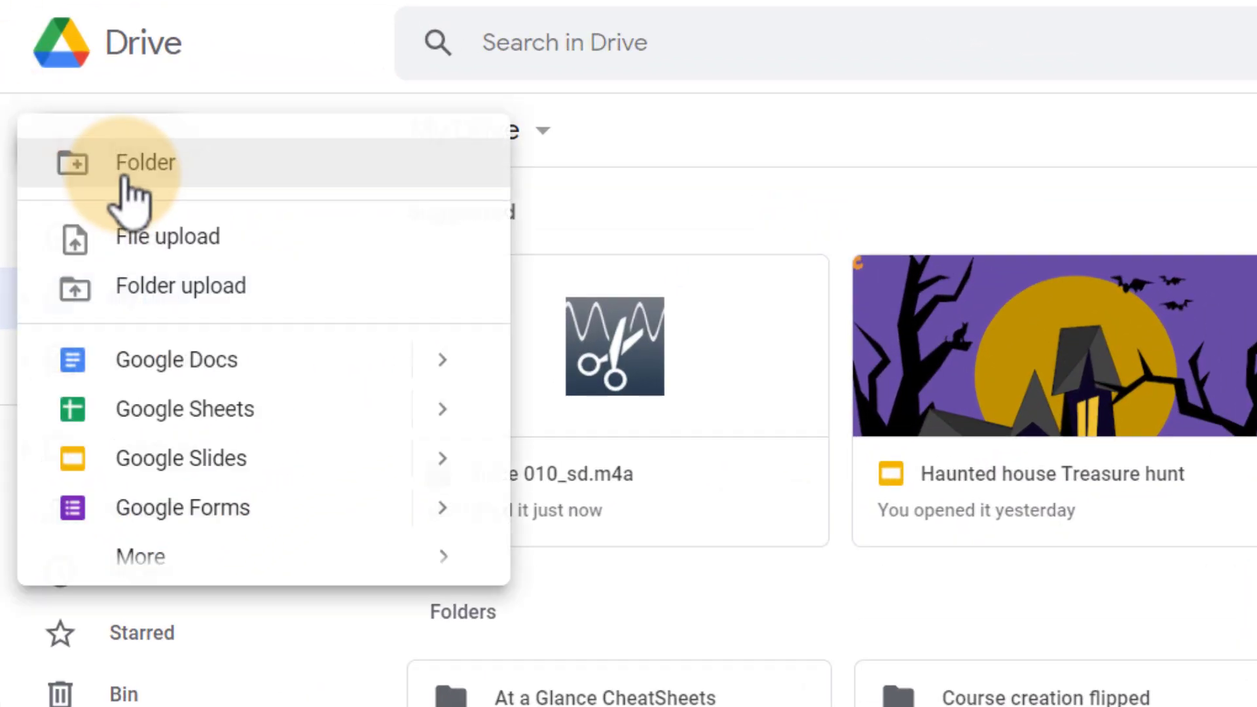
{"action": "left_click", "coordinate": [181, 457]}
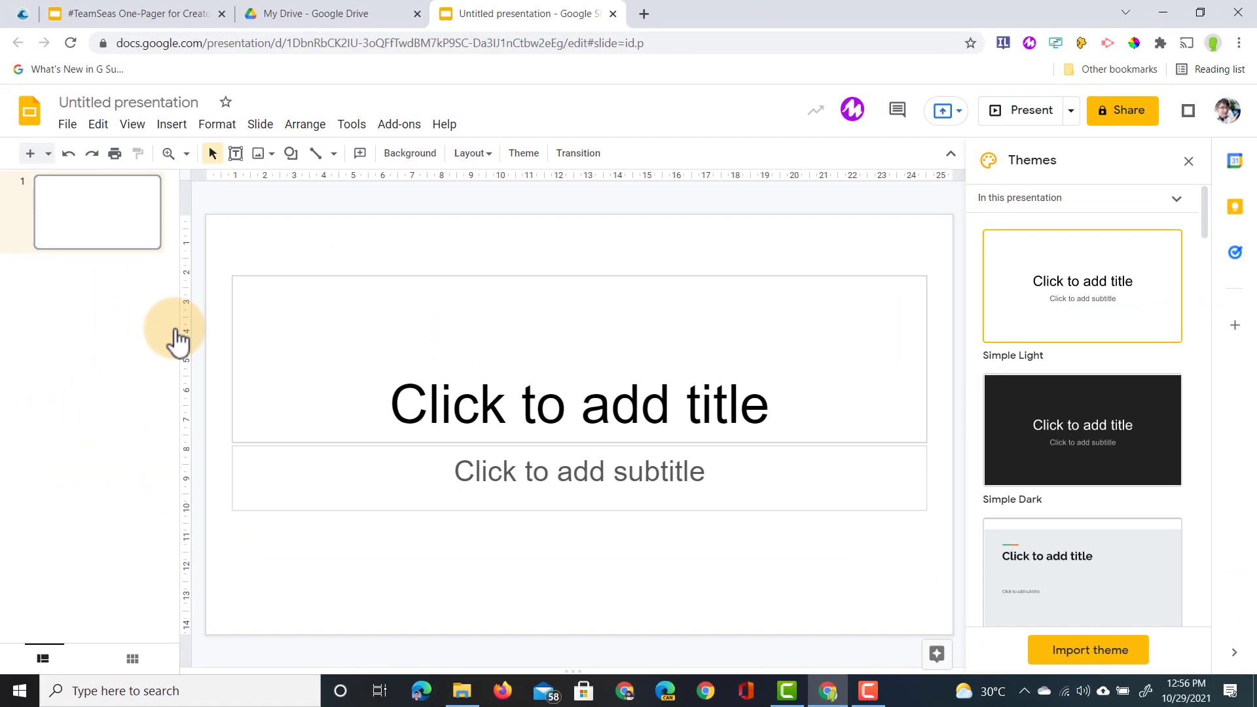
{"action": "mouse_move", "coordinate": [1189, 161]}
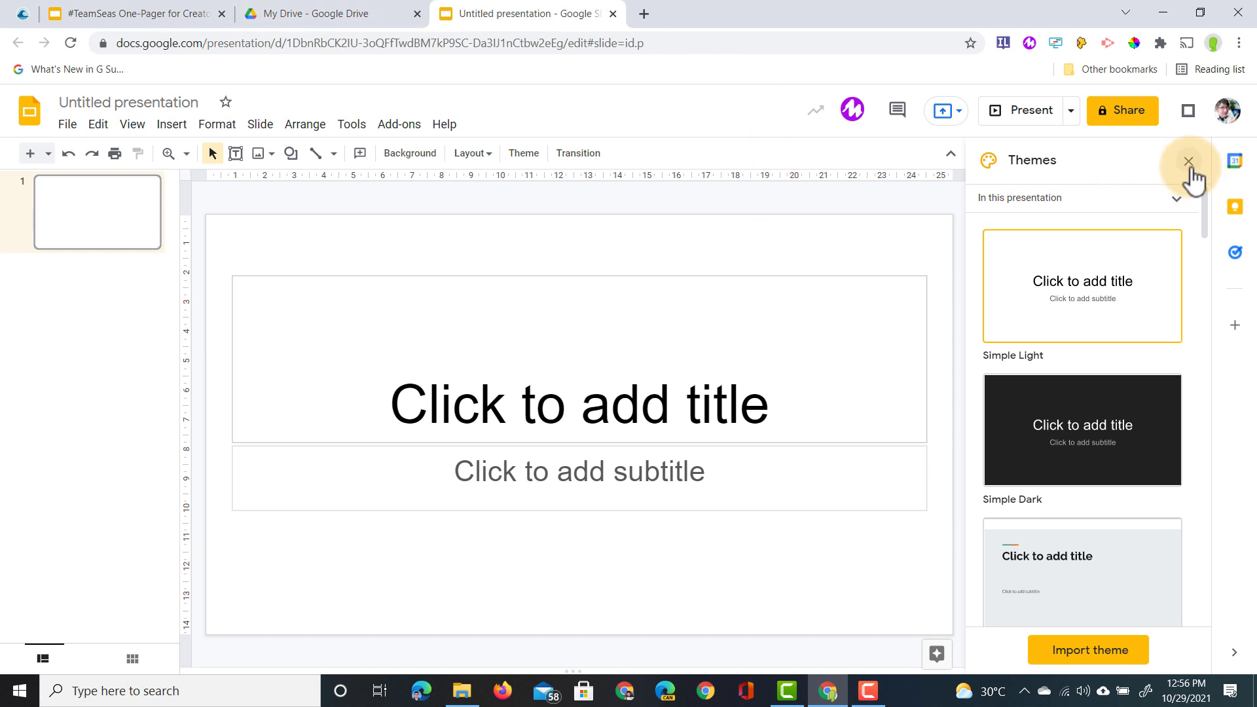
- Close the Themes panel and upload the labelled world map image onto the slide
{"action": "left_click", "coordinate": [1188, 161]}
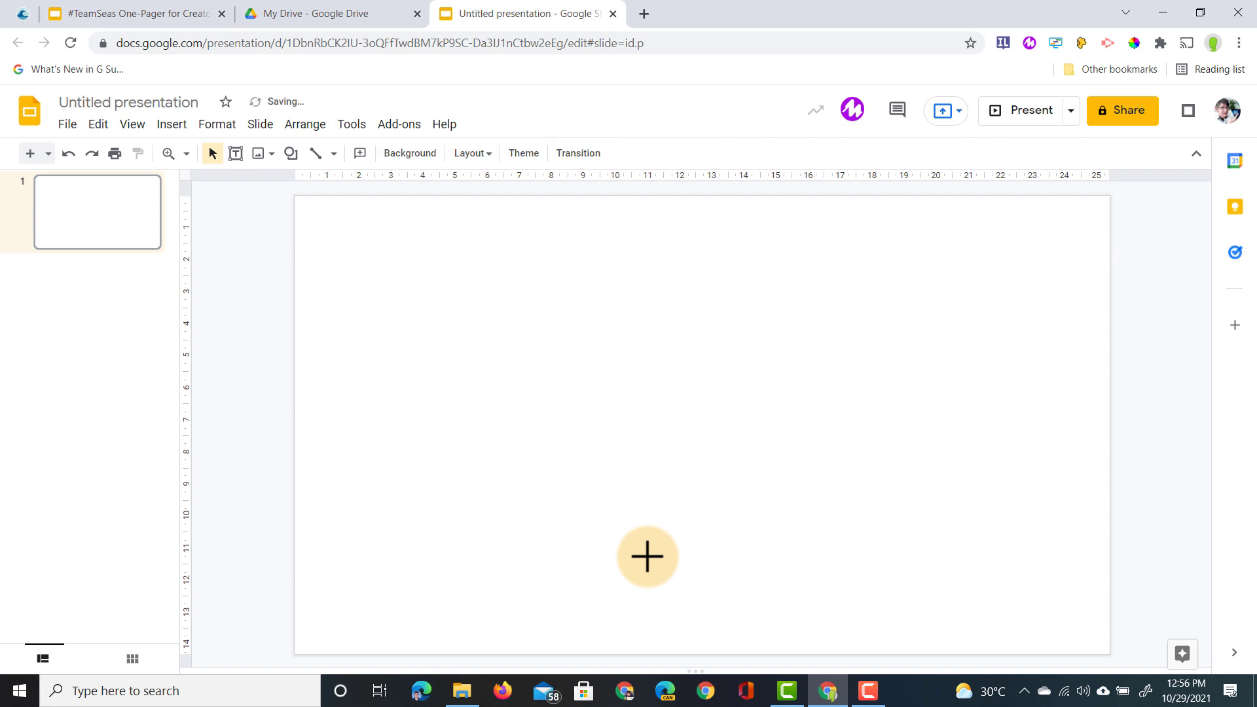
{"action": "left_click", "coordinate": [170, 125]}
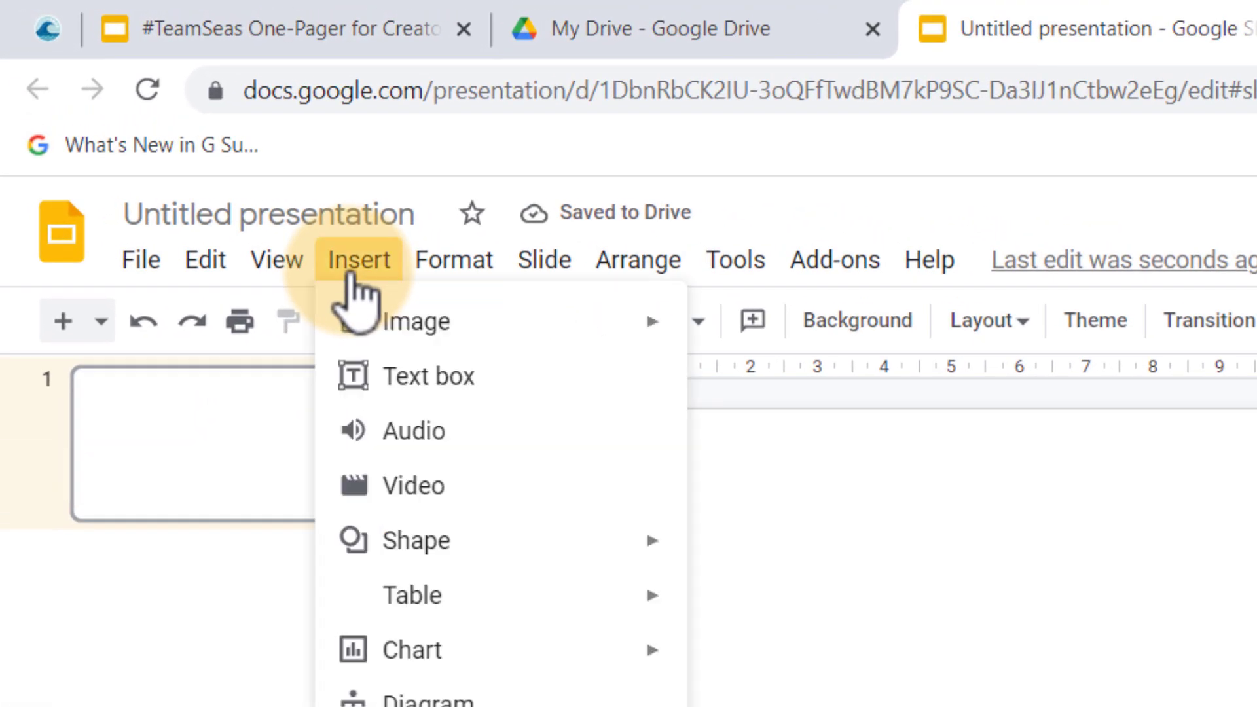
{"action": "mouse_move", "coordinate": [388, 308]}
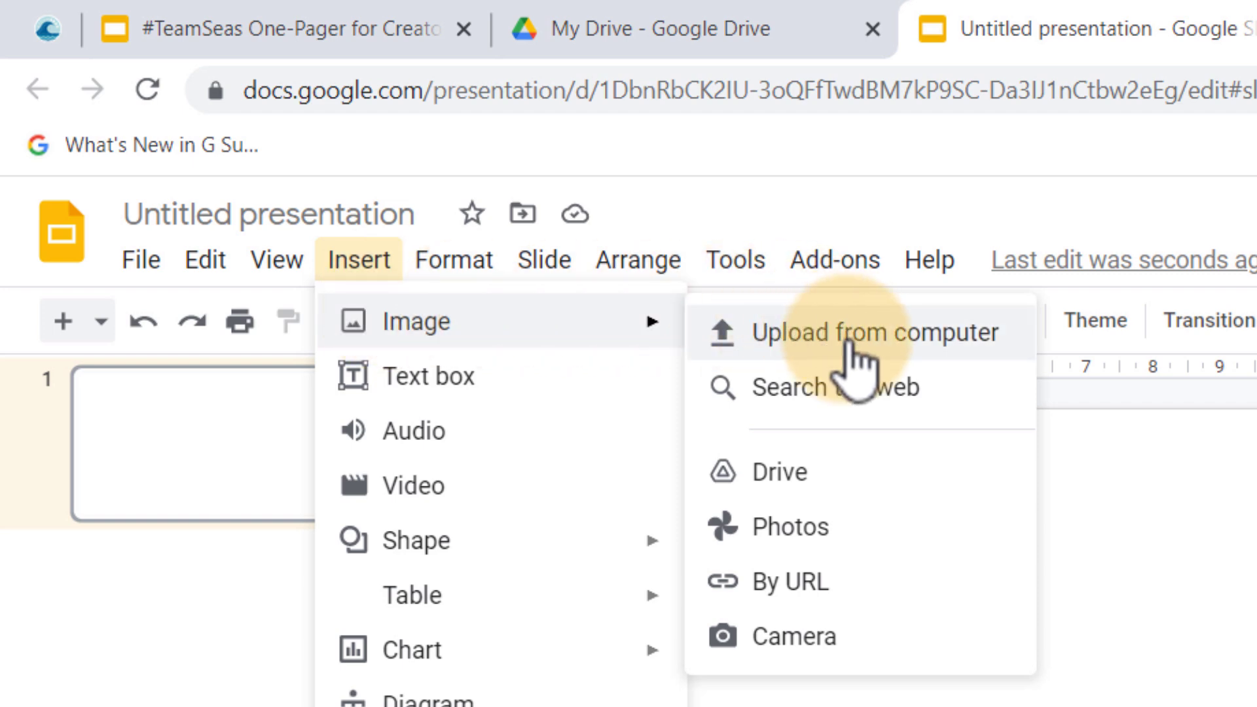
{"action": "left_click", "coordinate": [875, 332]}
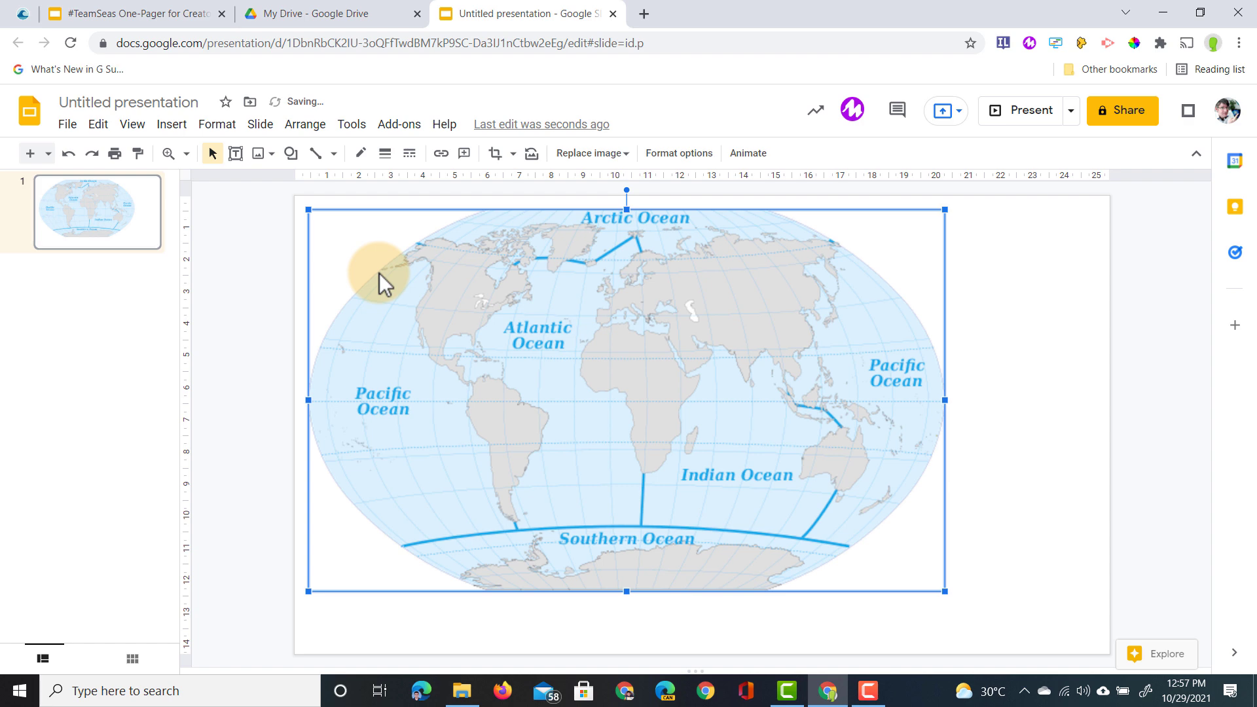
{"action": "mouse_move", "coordinate": [944, 592]}
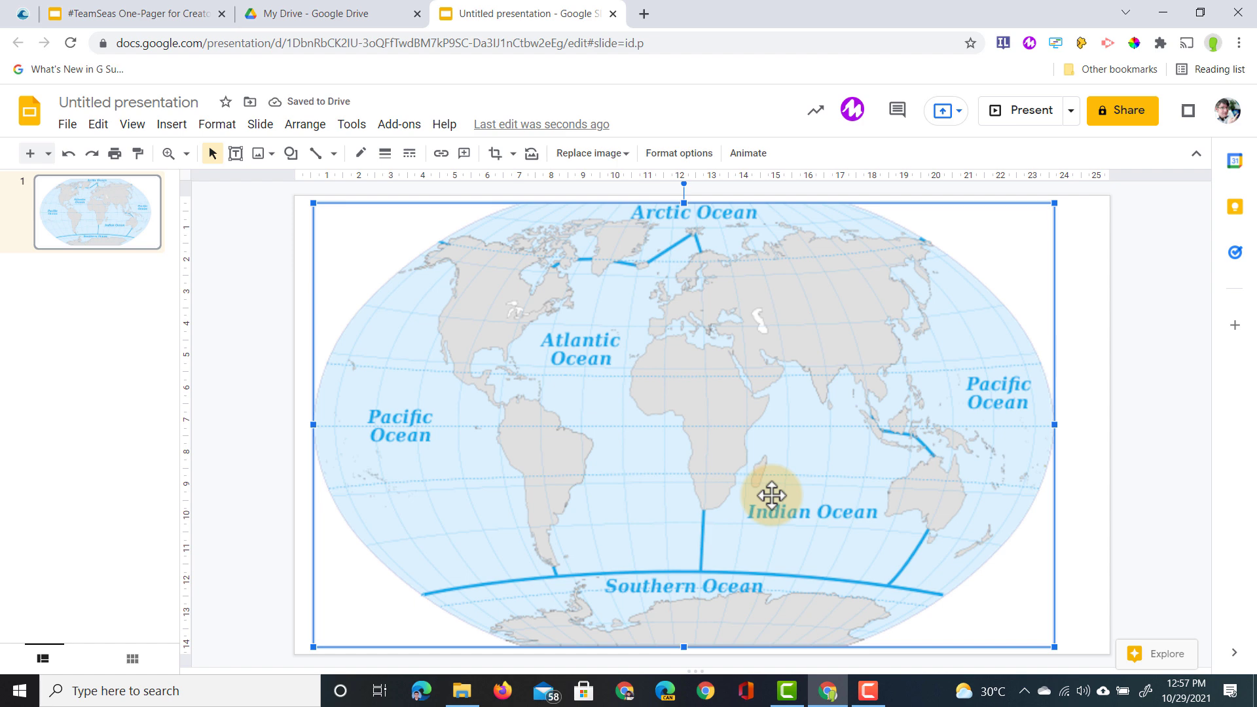
{"action": "mouse_move", "coordinate": [319, 515]}
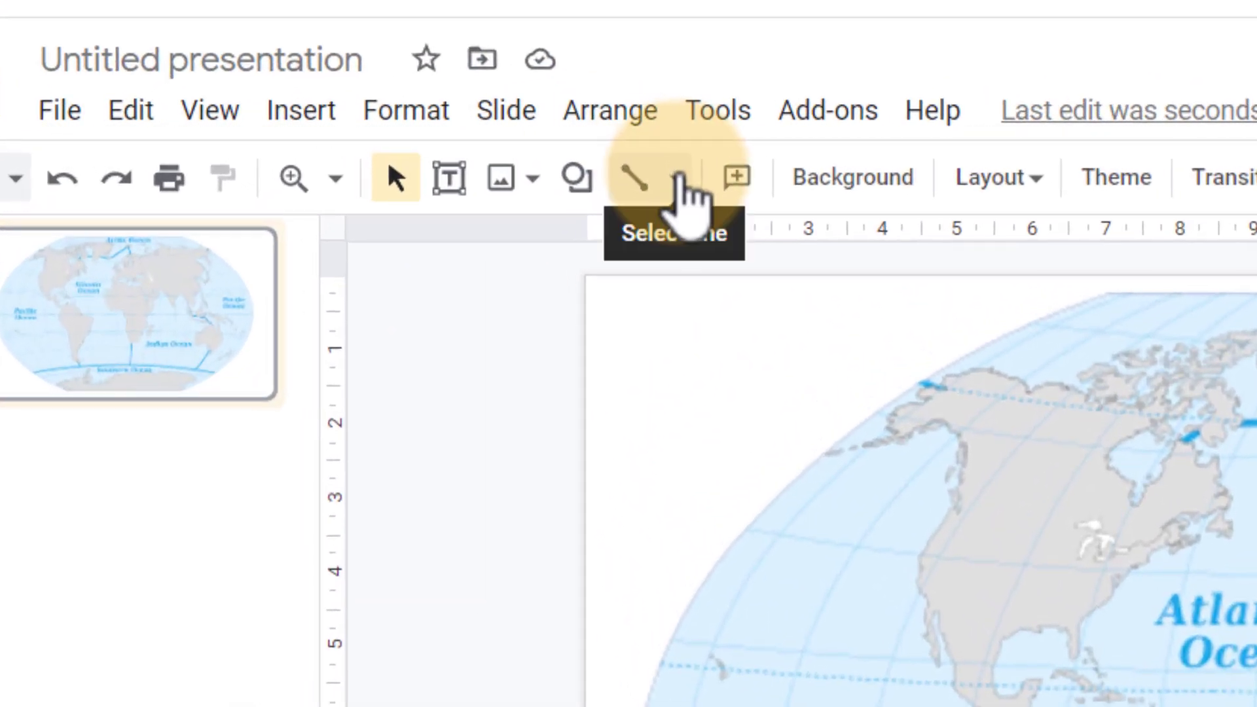
- Select the Polyline tool and zoom in on northern North America
{"action": "left_click", "coordinate": [677, 177]}
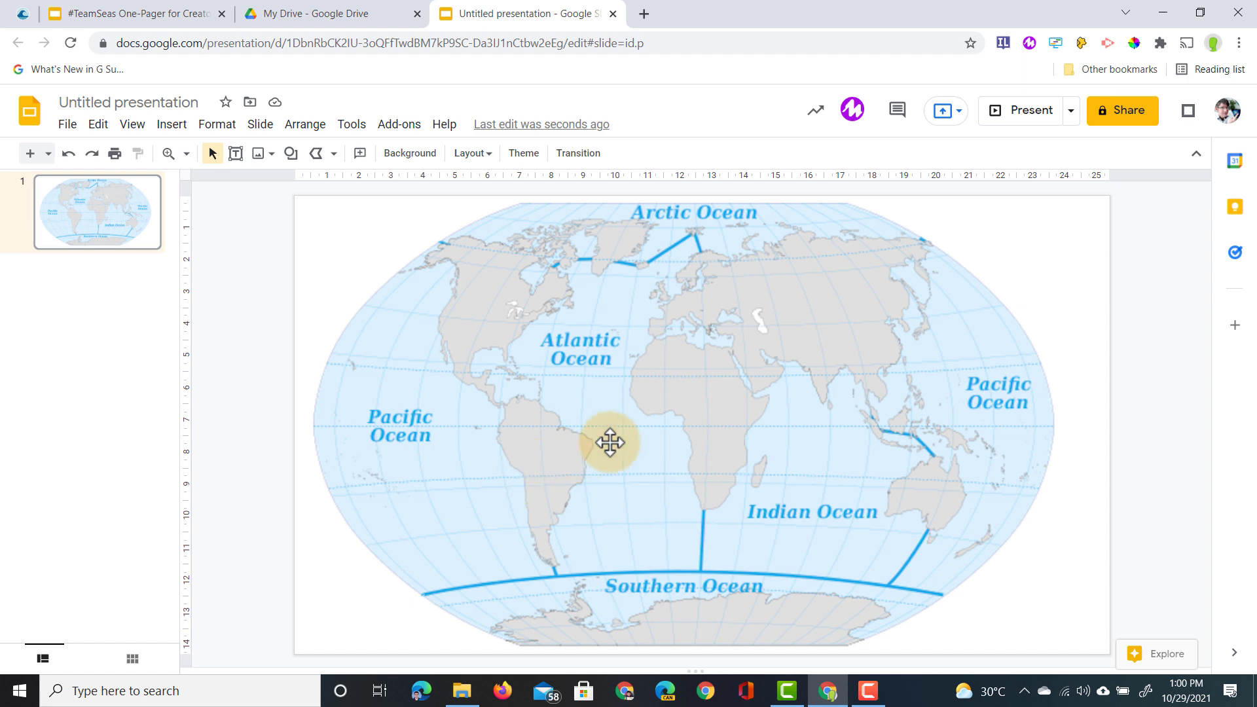
{"action": "mouse_move", "coordinate": [478, 280]}
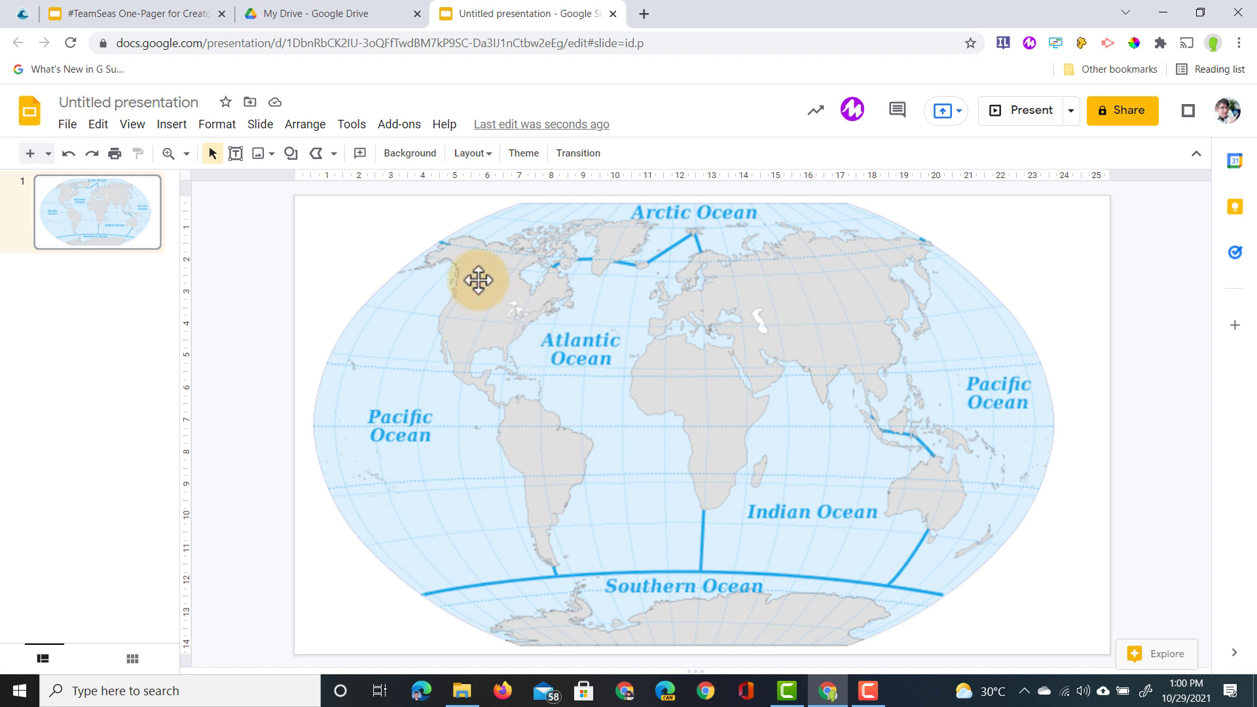
{"action": "left_click", "coordinate": [169, 154]}
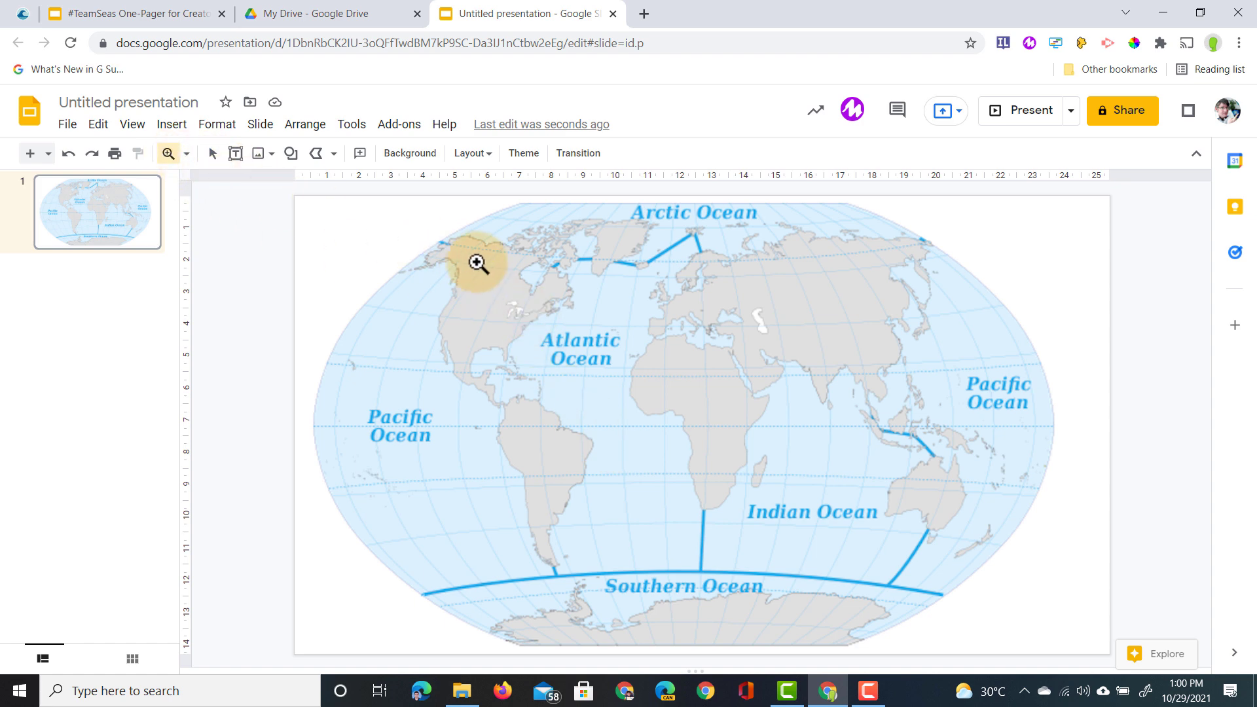
{"action": "left_click", "coordinate": [478, 265]}
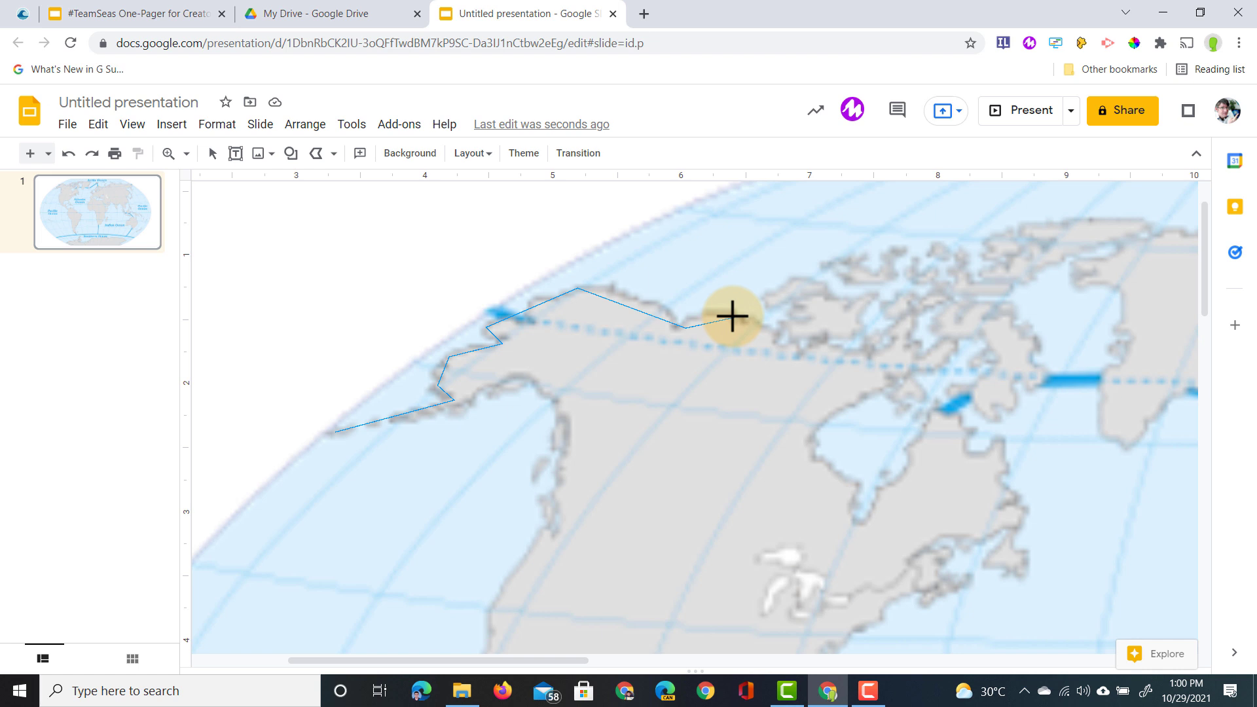
{"action": "mouse_move", "coordinate": [796, 299]}
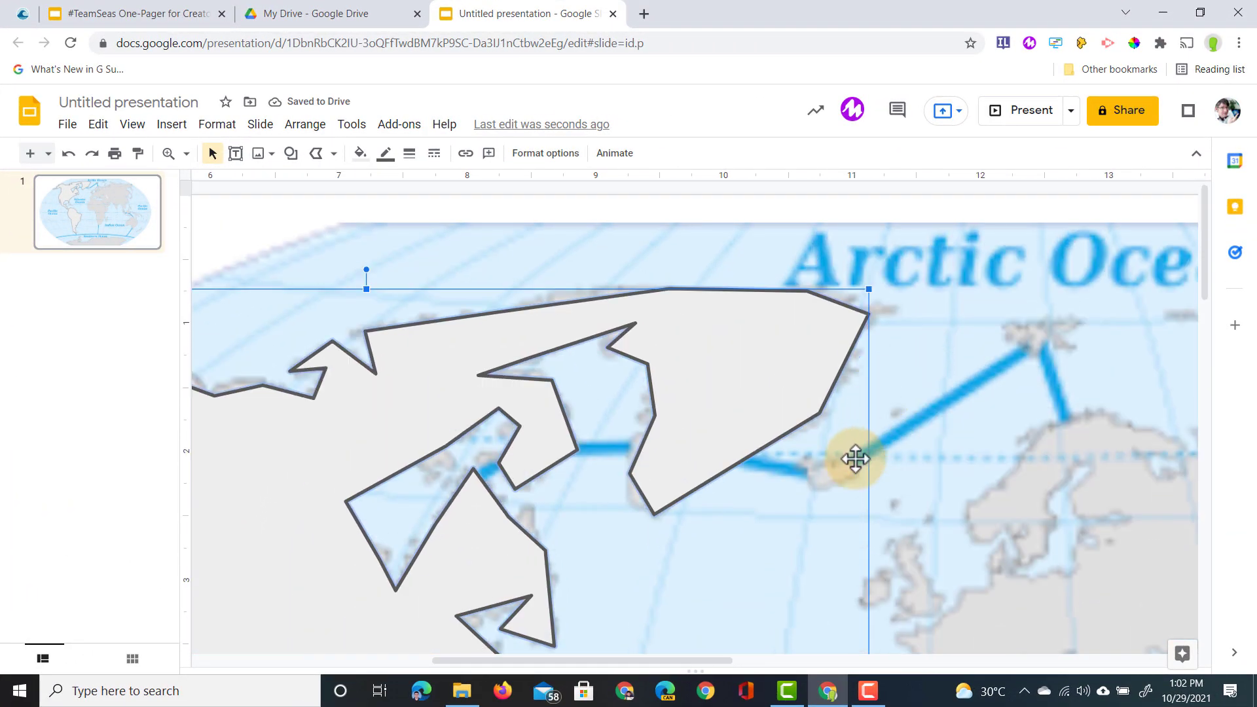
{"action": "mouse_move", "coordinate": [439, 217]}
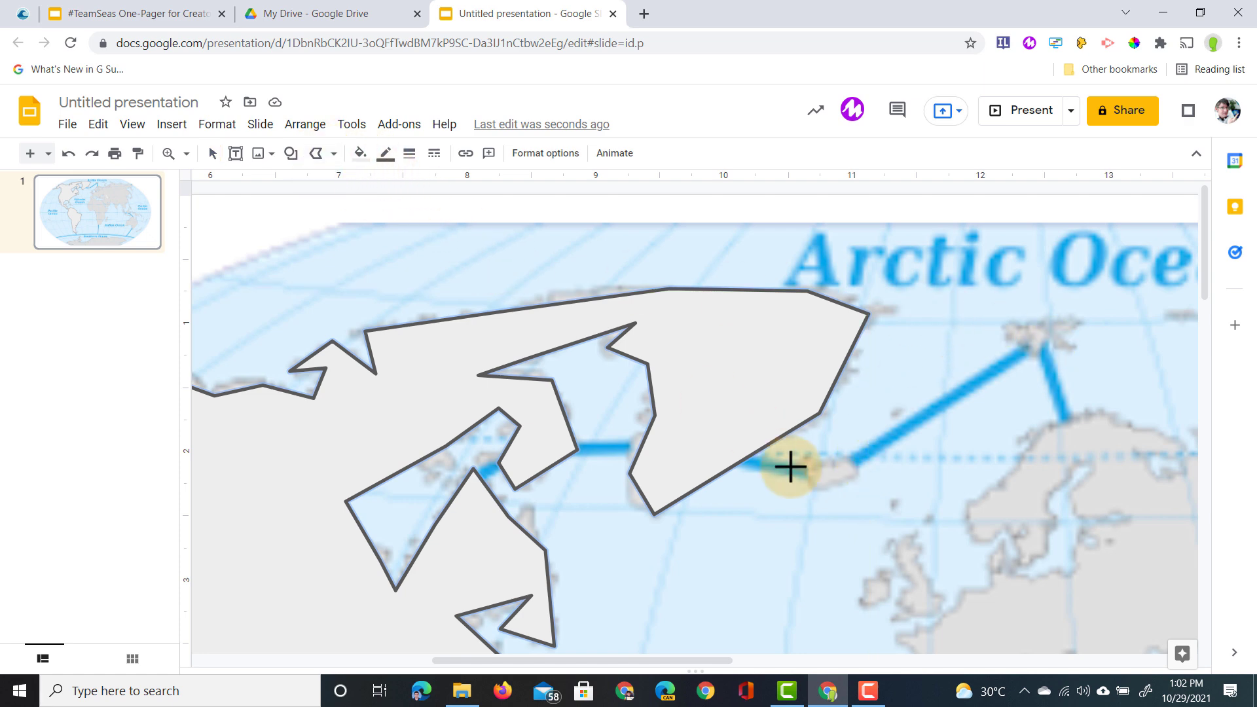
{"action": "mouse_move", "coordinate": [803, 460]}
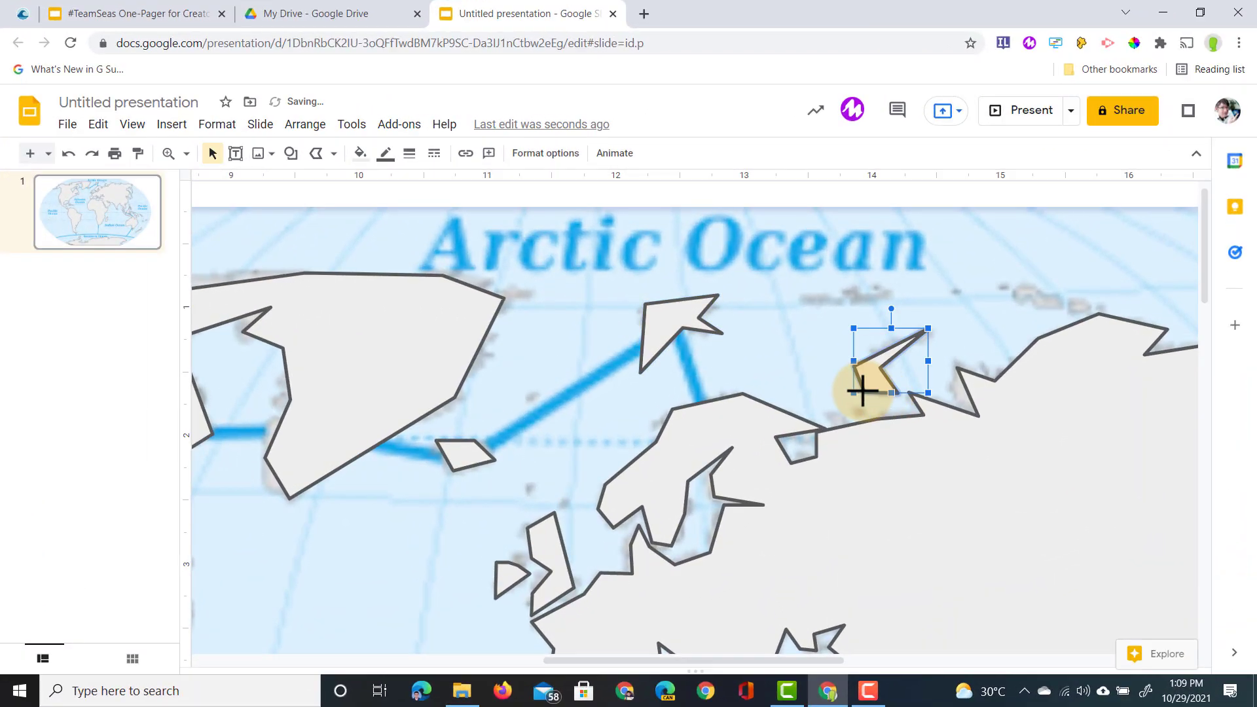
- Close the small traced outline near Scandinavia
{"action": "left_click", "coordinate": [186, 153]}
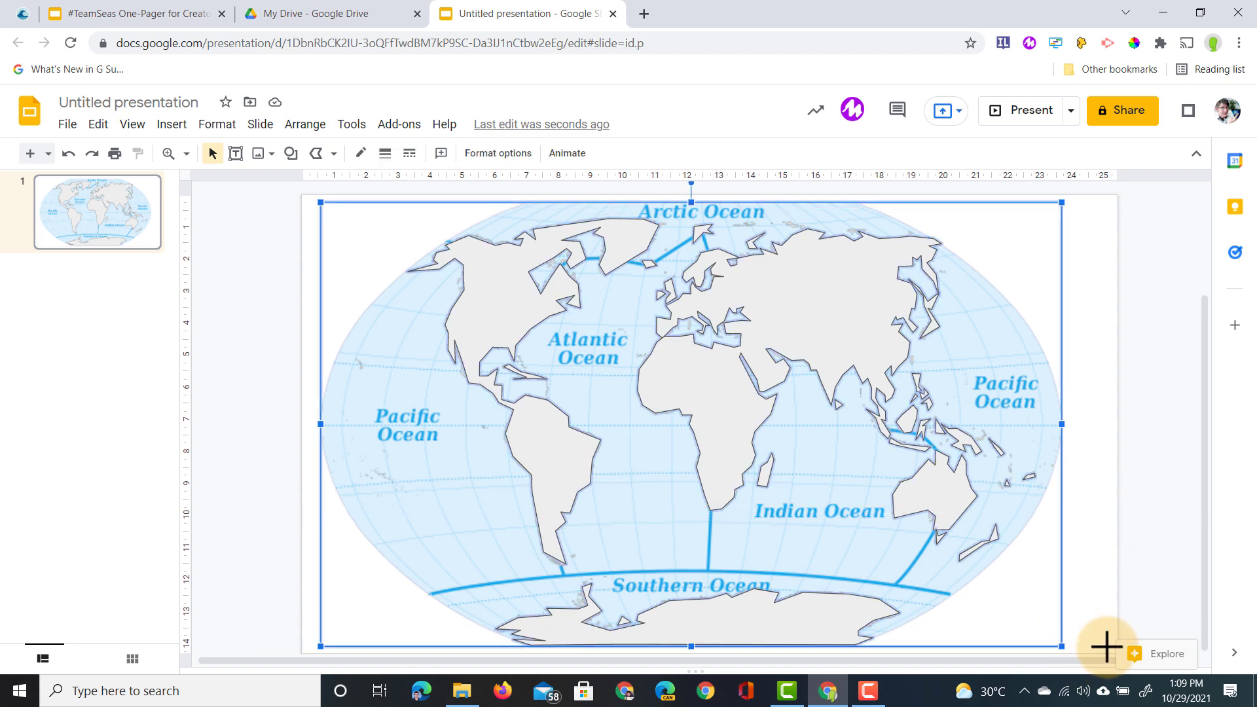
{"action": "mouse_move", "coordinate": [1081, 339]}
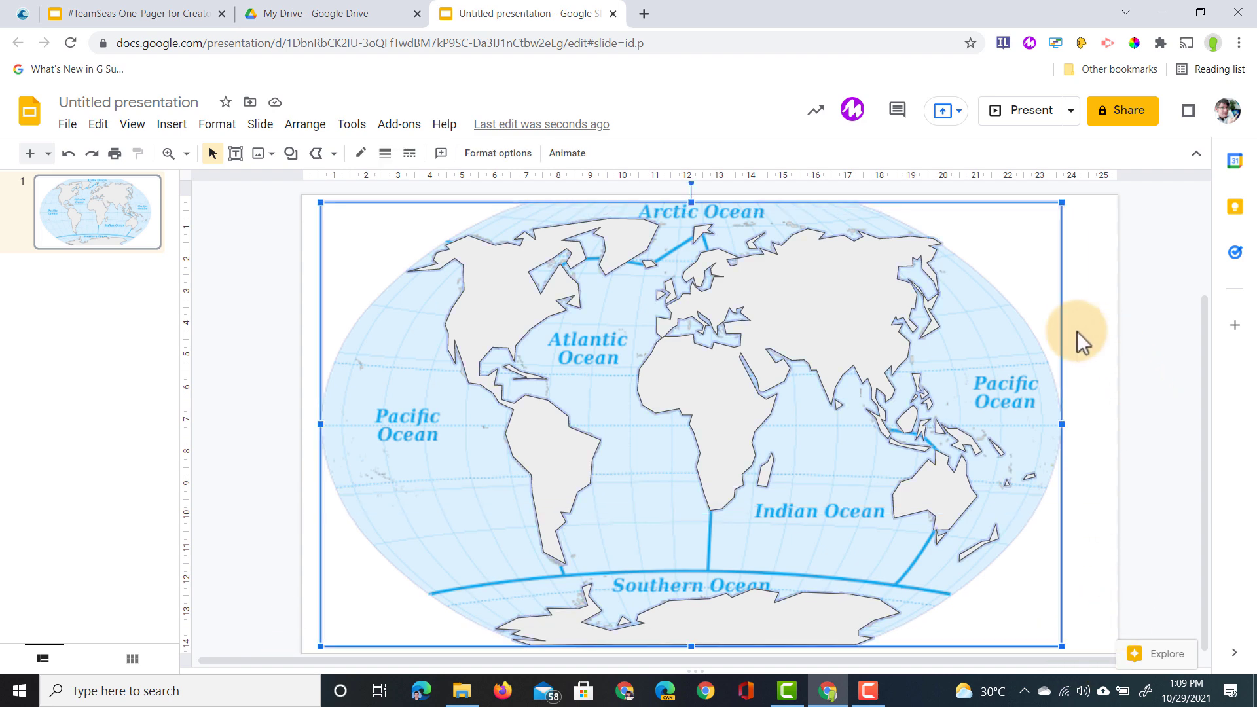
{"action": "mouse_move", "coordinate": [1030, 372]}
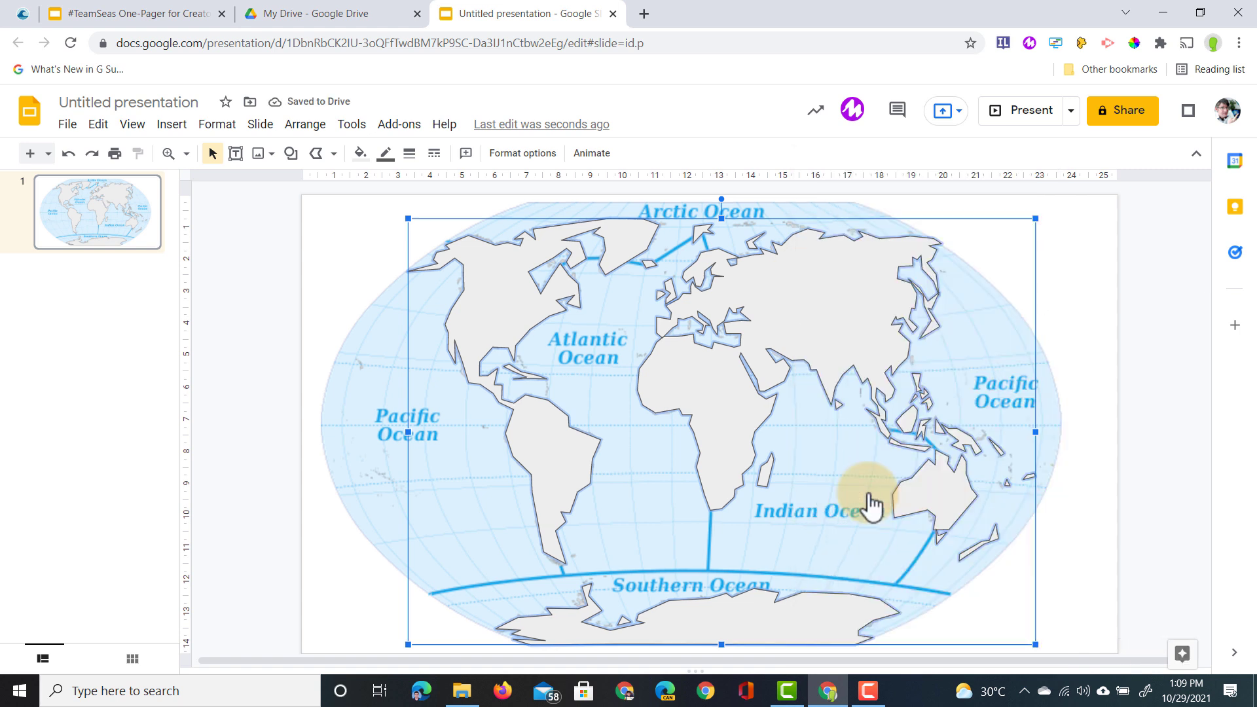
- Fill the selected traced land shapes with dark green
{"action": "left_click", "coordinate": [361, 153]}
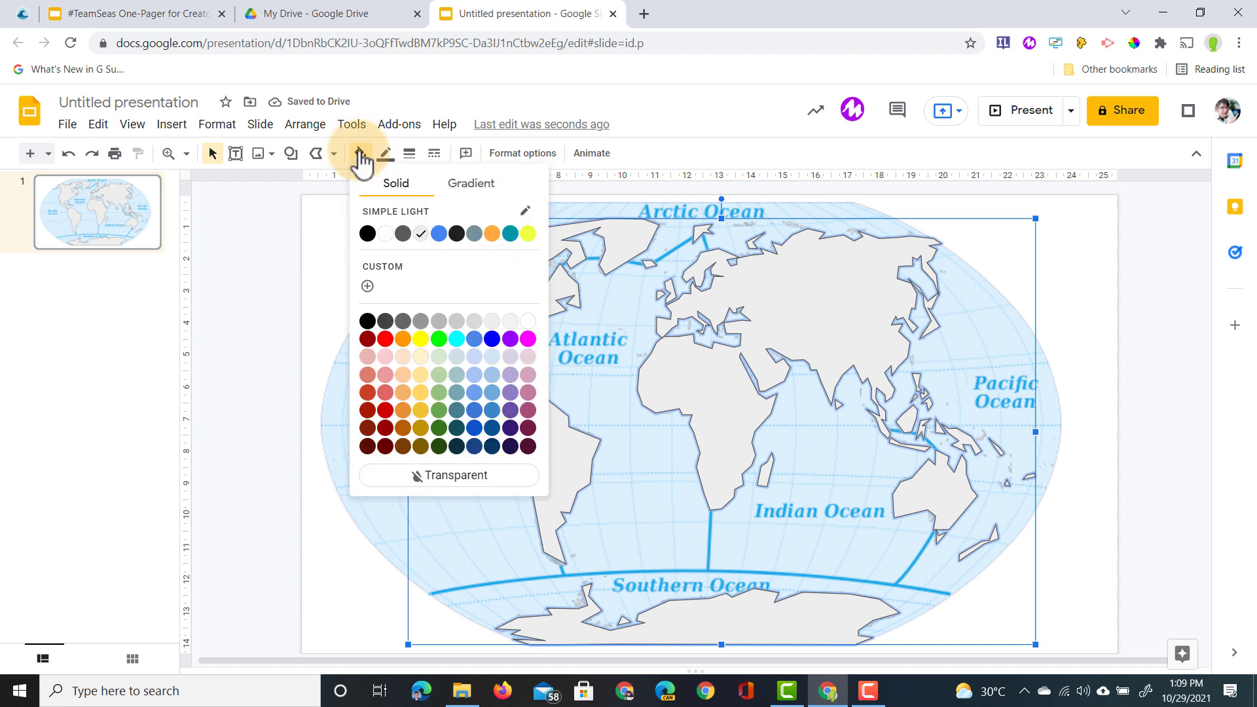
{"action": "mouse_move", "coordinate": [439, 439]}
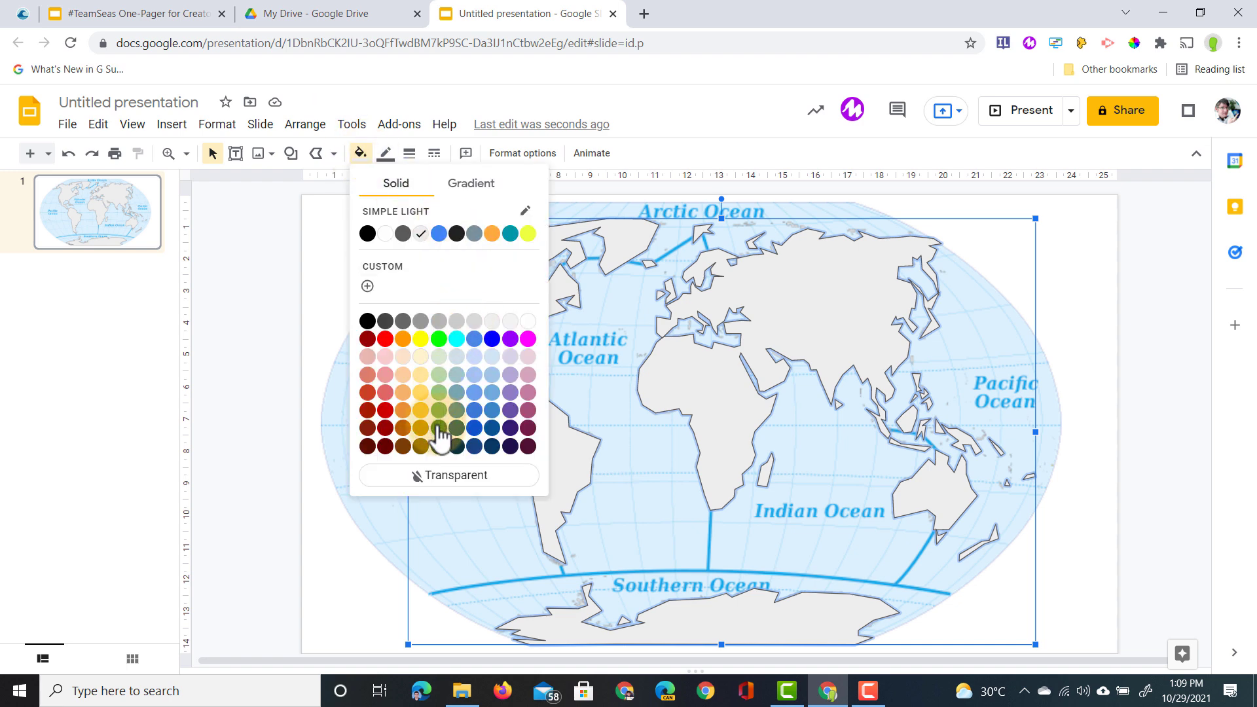
{"action": "left_click", "coordinate": [440, 427]}
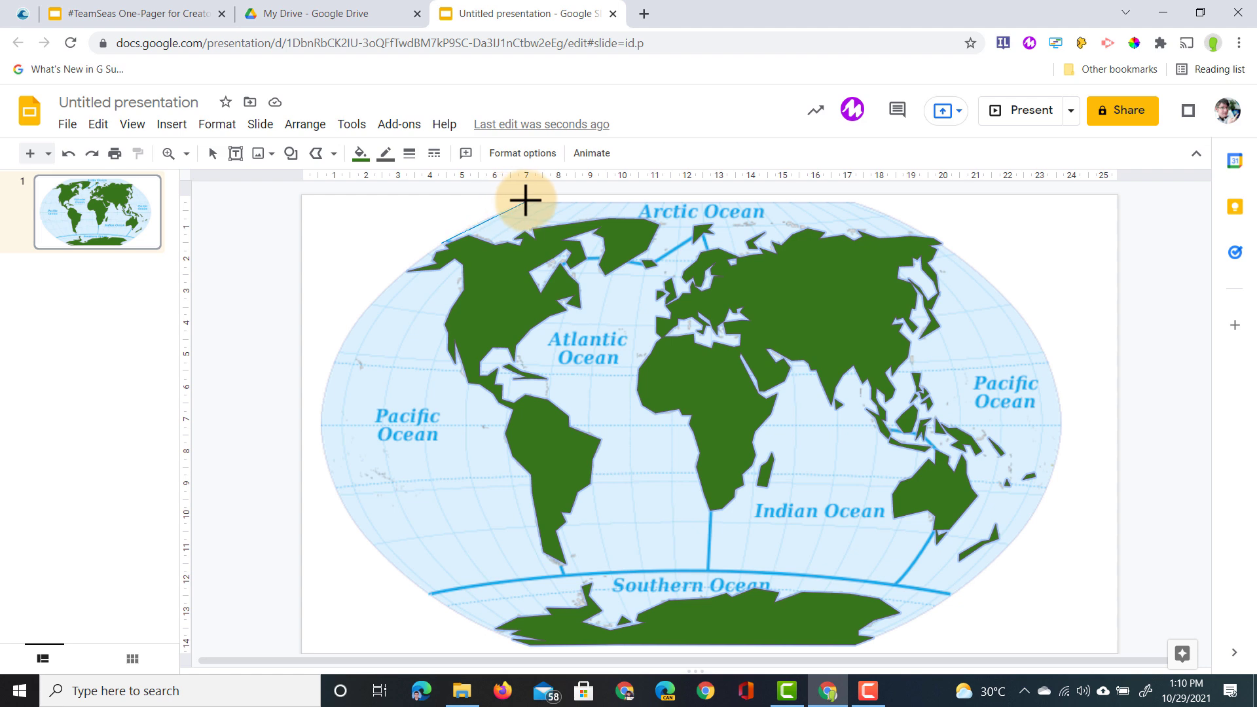
{"action": "mouse_move", "coordinate": [853, 202]}
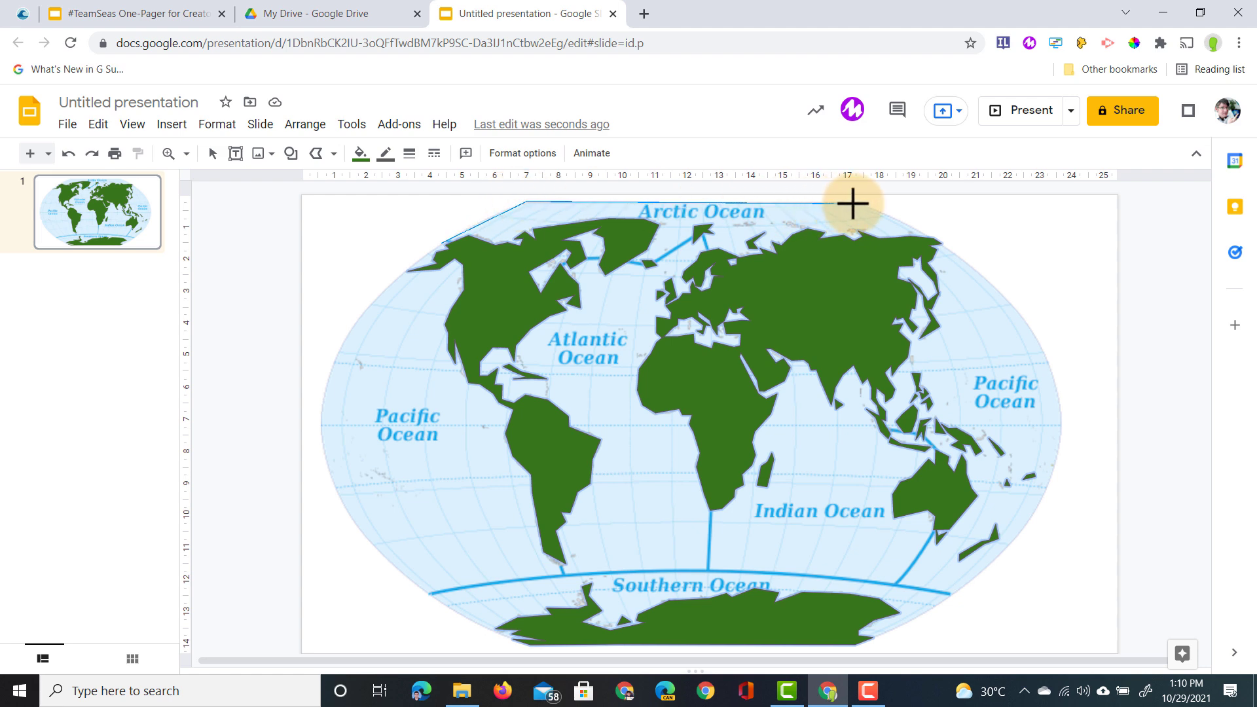
{"action": "mouse_move", "coordinate": [762, 268]}
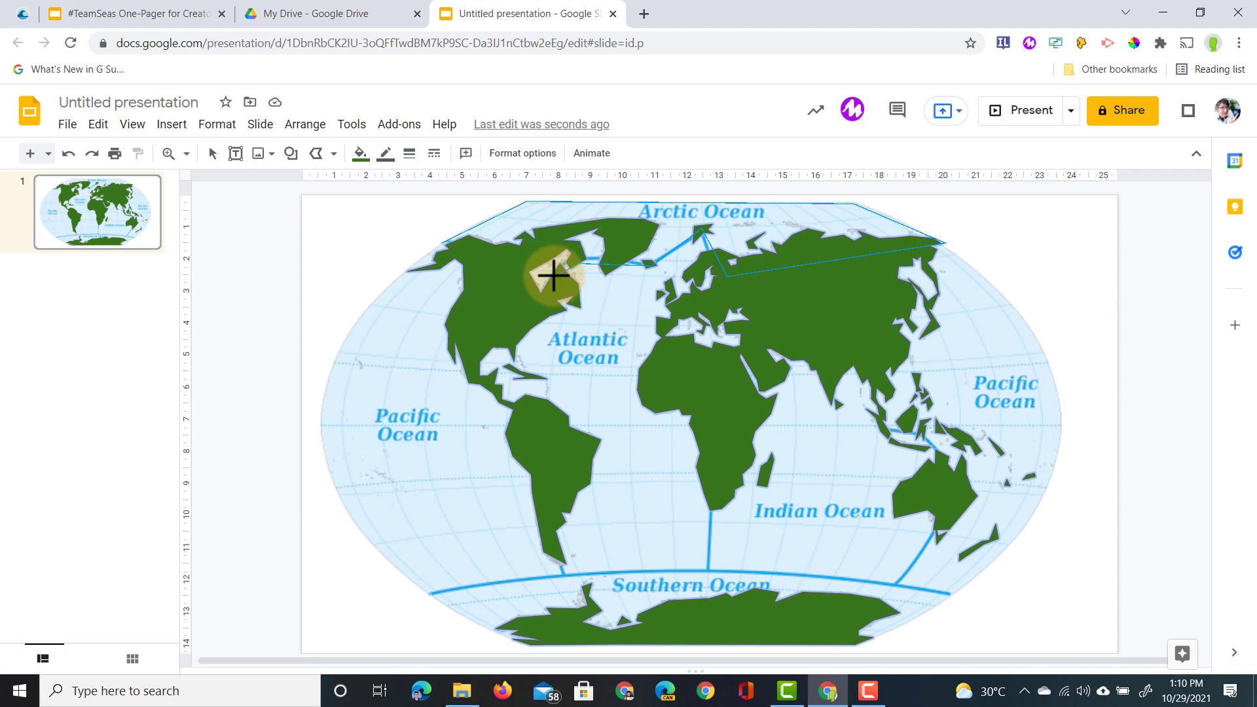
{"action": "mouse_move", "coordinate": [449, 244]}
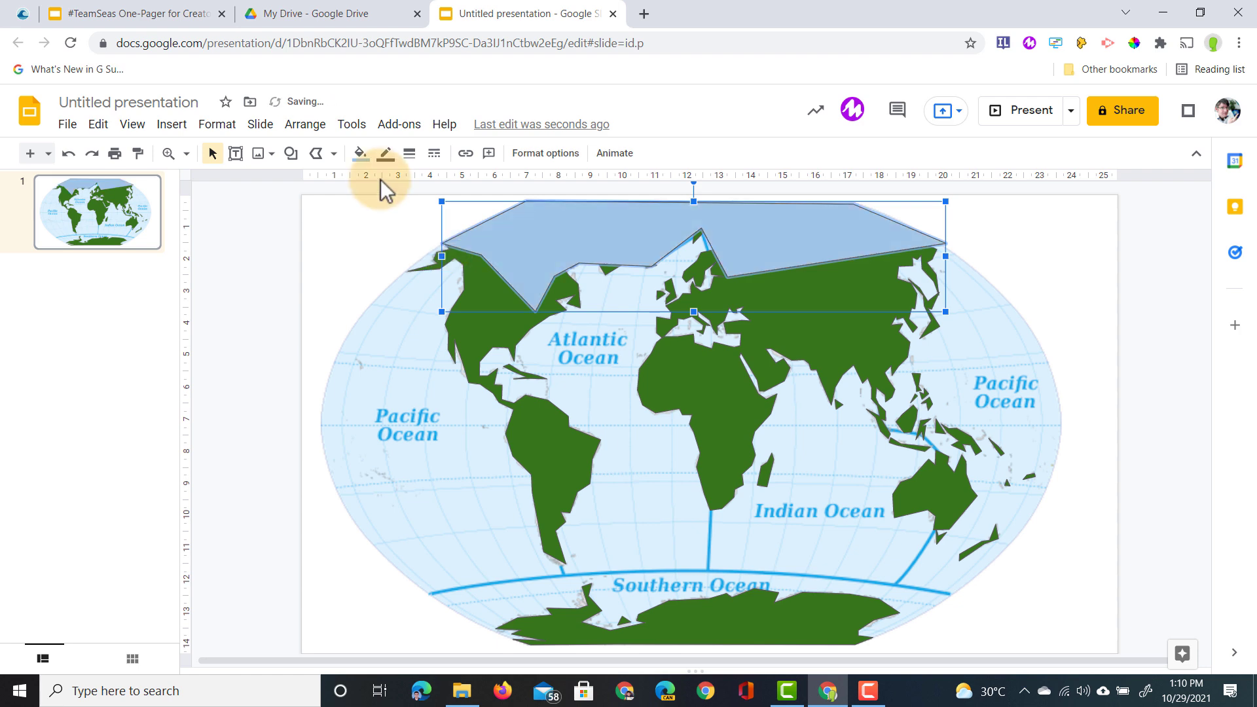
- Give the Arctic polygon a light blue fill and send it behind the land
{"action": "left_click", "coordinate": [360, 153]}
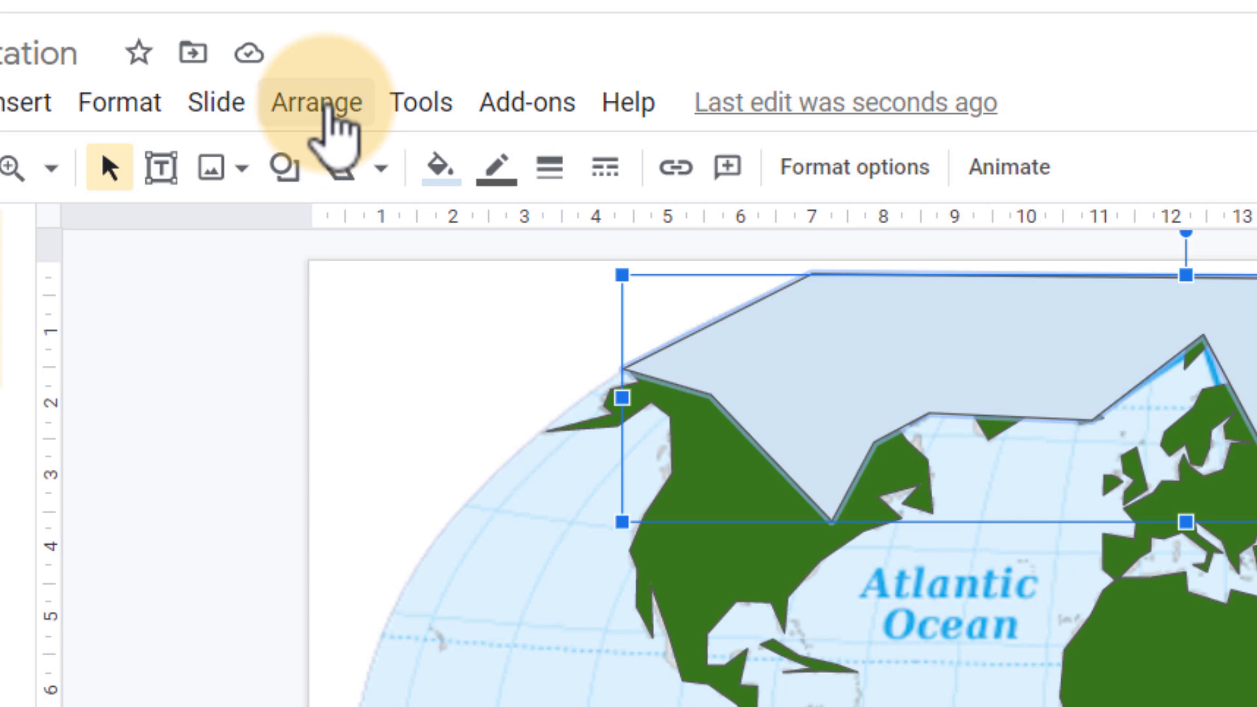
{"action": "left_click", "coordinate": [315, 102]}
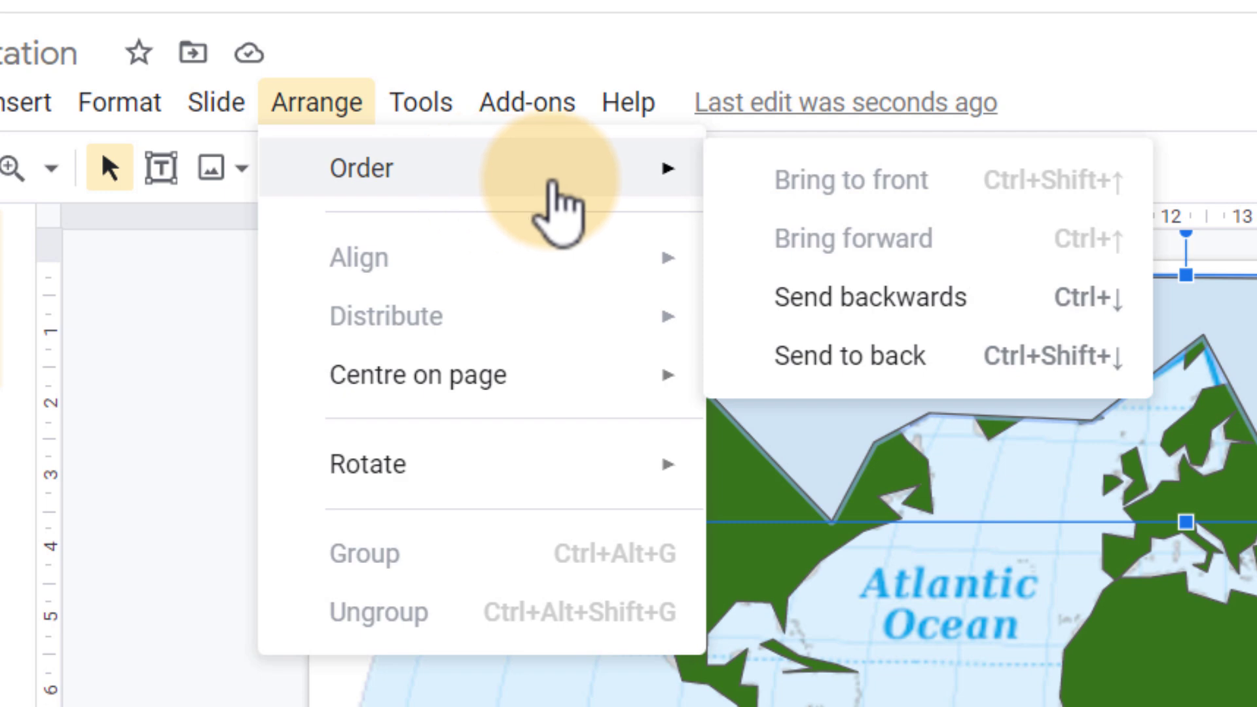
{"action": "mouse_move", "coordinate": [906, 297]}
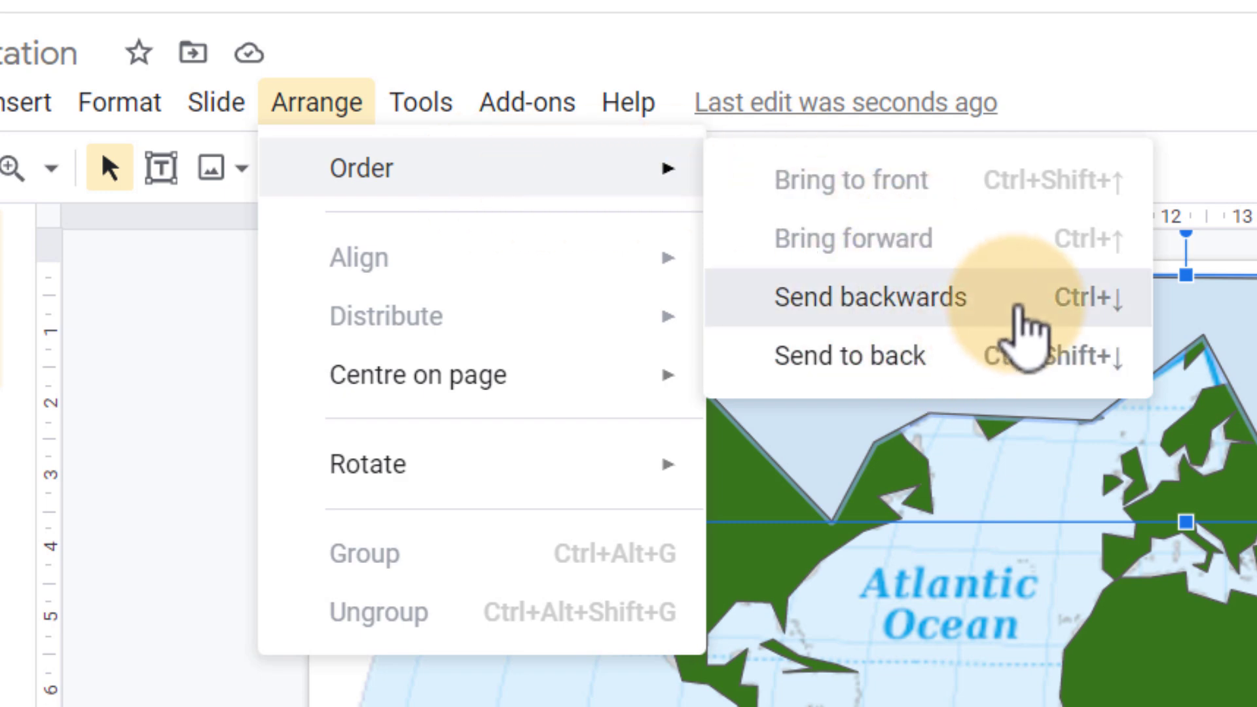
{"action": "left_click", "coordinate": [870, 298]}
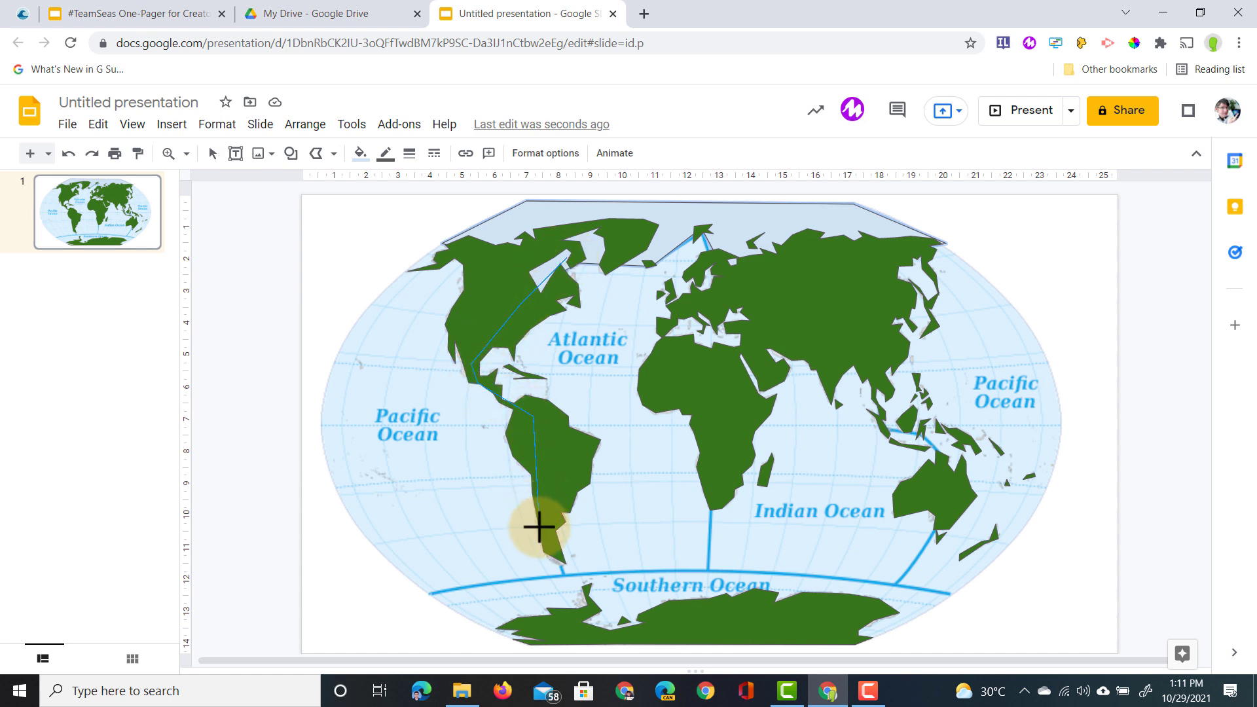
{"action": "mouse_move", "coordinate": [605, 571]}
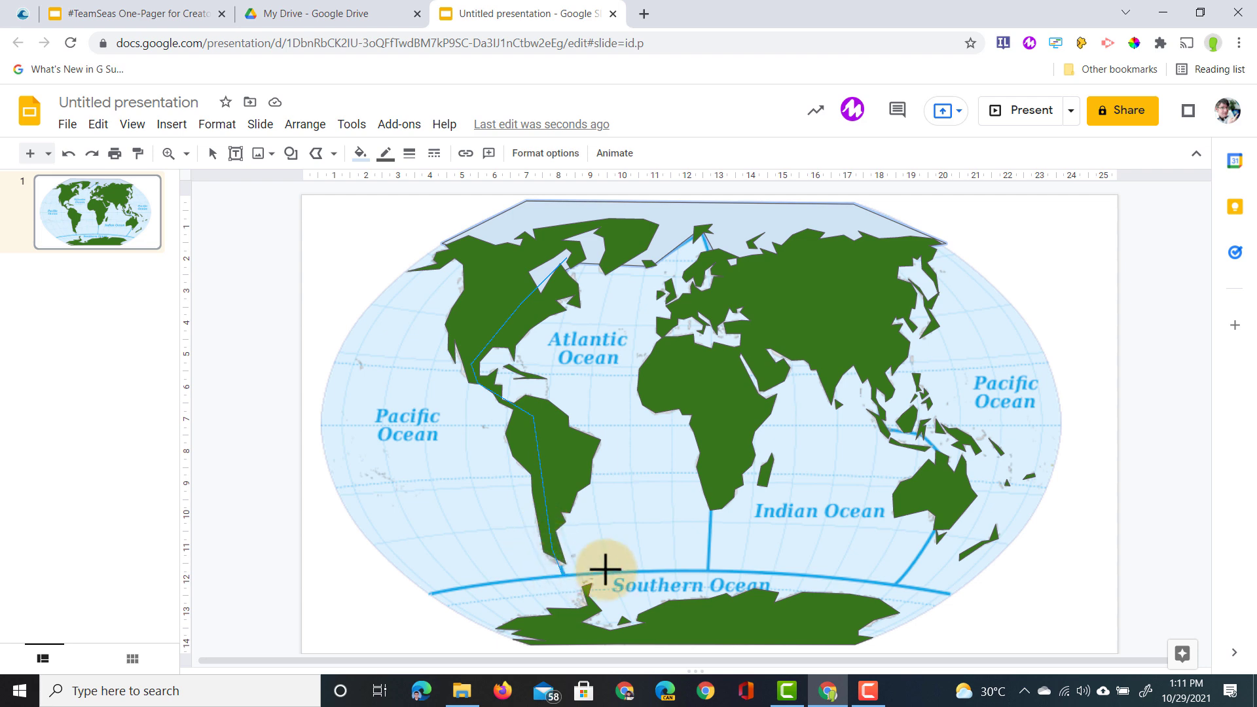
{"action": "mouse_move", "coordinate": [720, 472]}
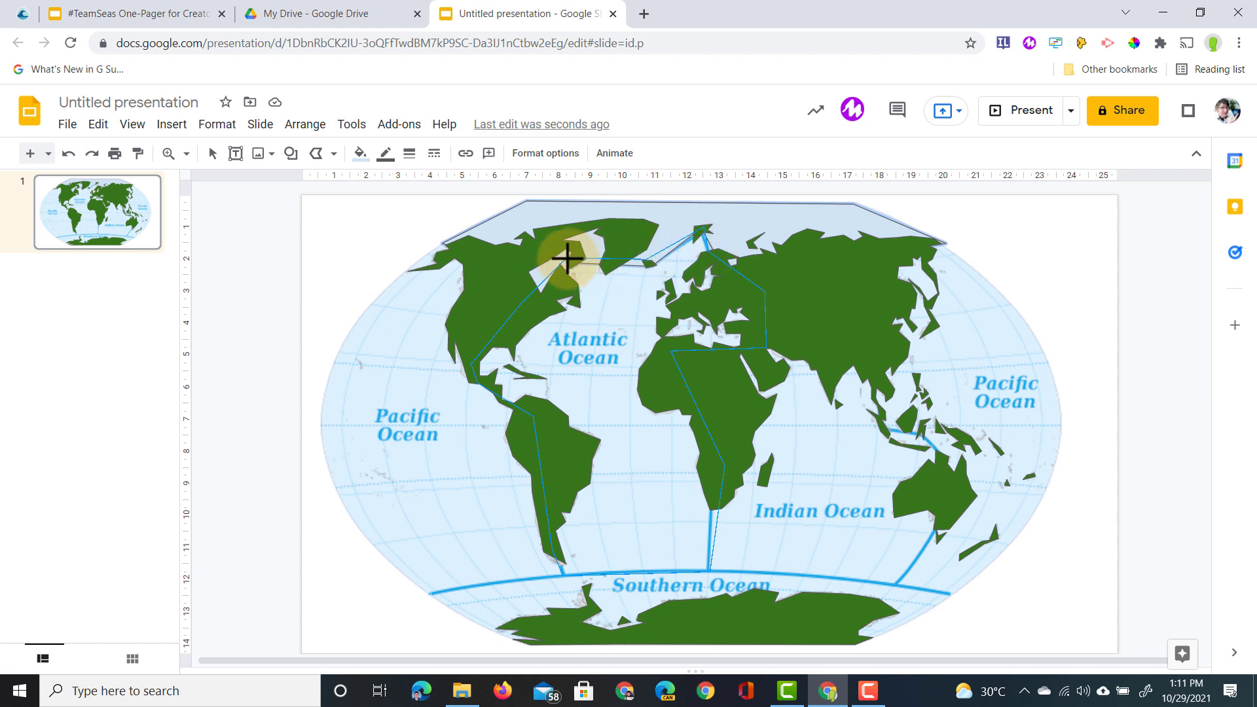
- Close the Atlantic outline and give Atlantic and Arctic polygons dark cornflower blue borders
{"action": "left_click", "coordinate": [565, 258]}
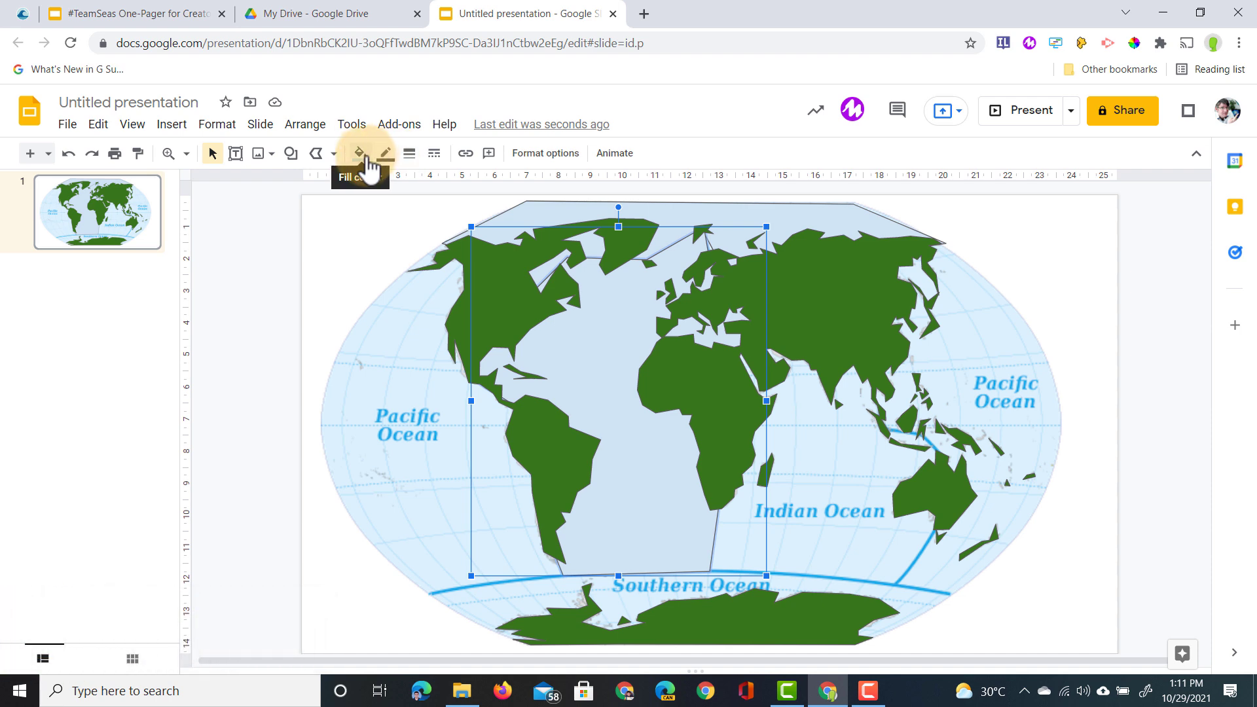
{"action": "mouse_move", "coordinate": [386, 153]}
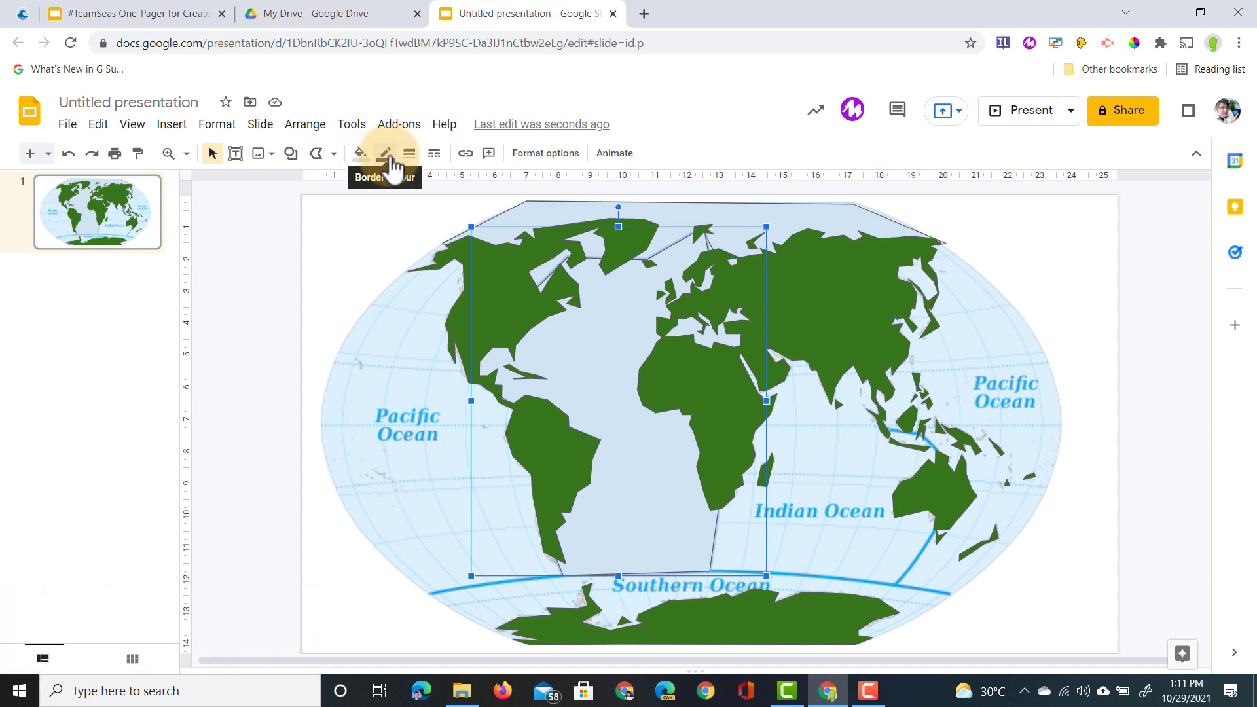
{"action": "left_click", "coordinate": [386, 153]}
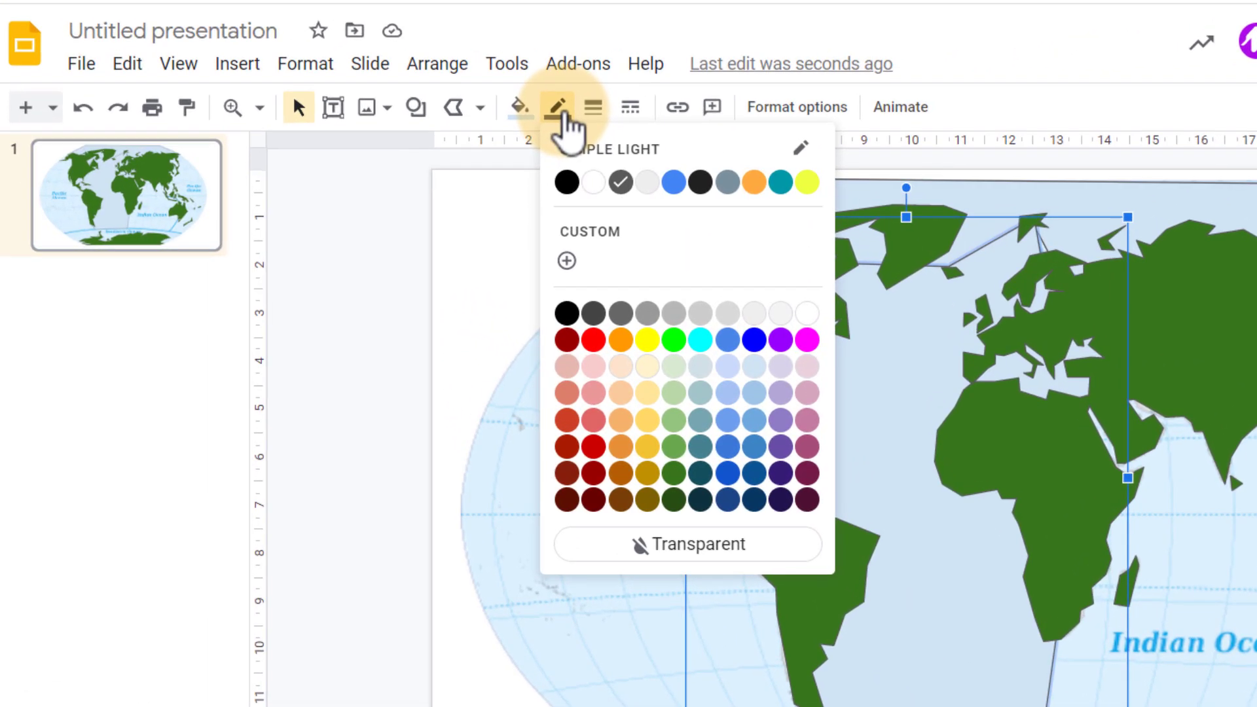
{"action": "mouse_move", "coordinate": [752, 447]}
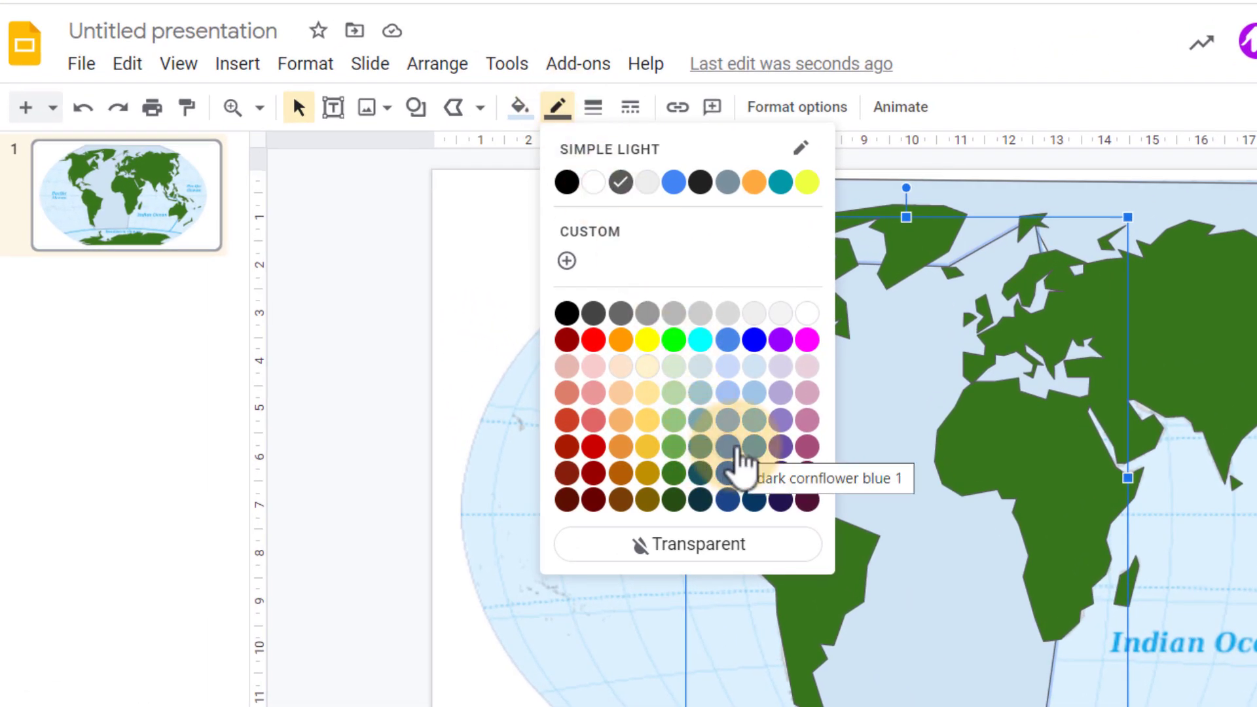
{"action": "left_click", "coordinate": [592, 107]}
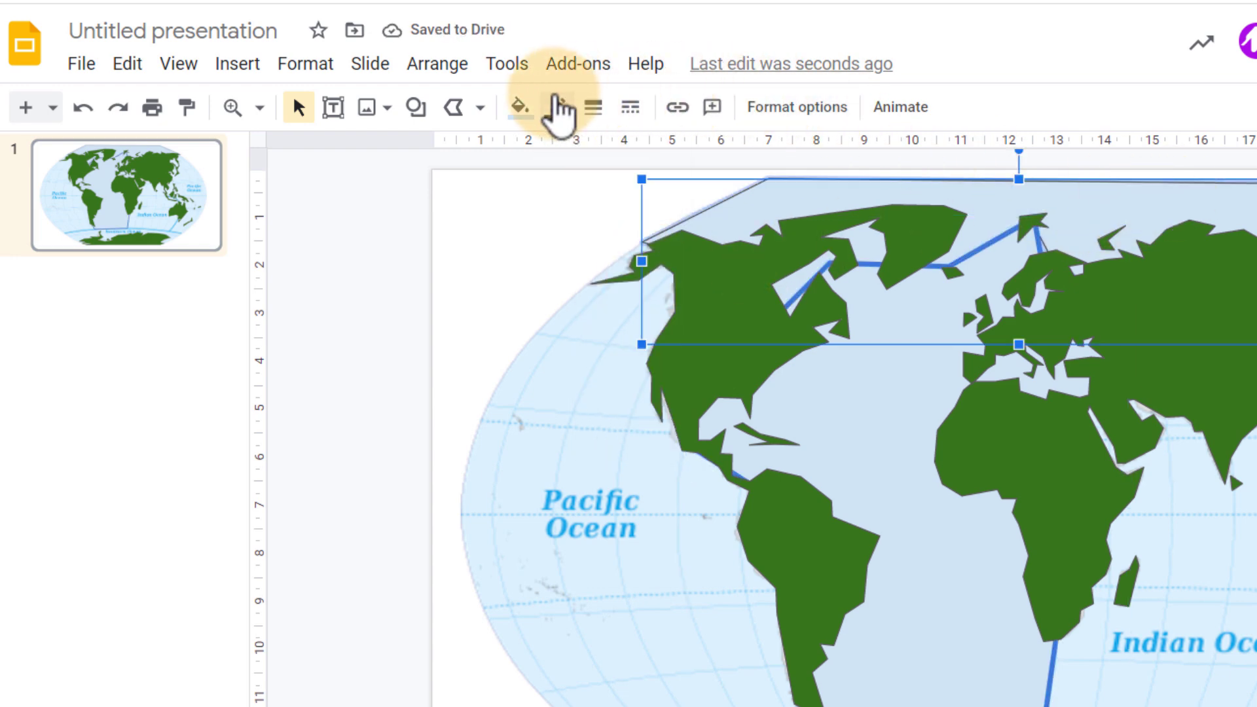
{"action": "left_click", "coordinate": [522, 107]}
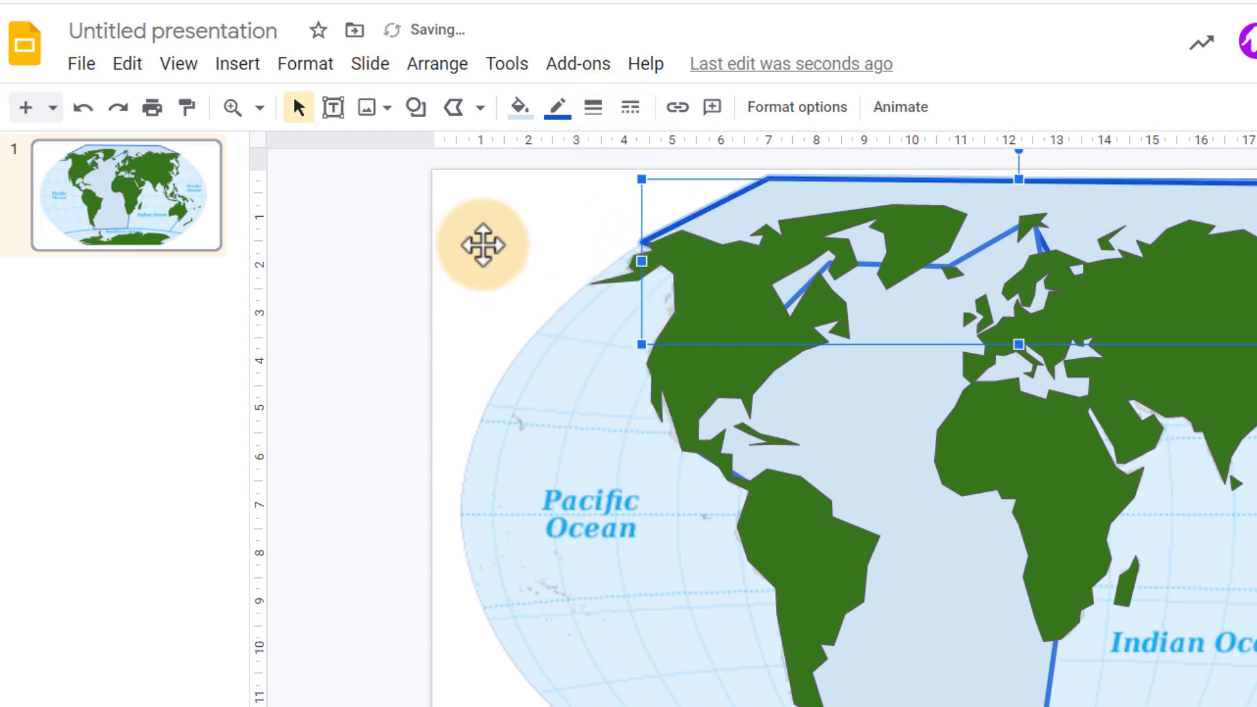
{"action": "left_click", "coordinate": [404, 224]}
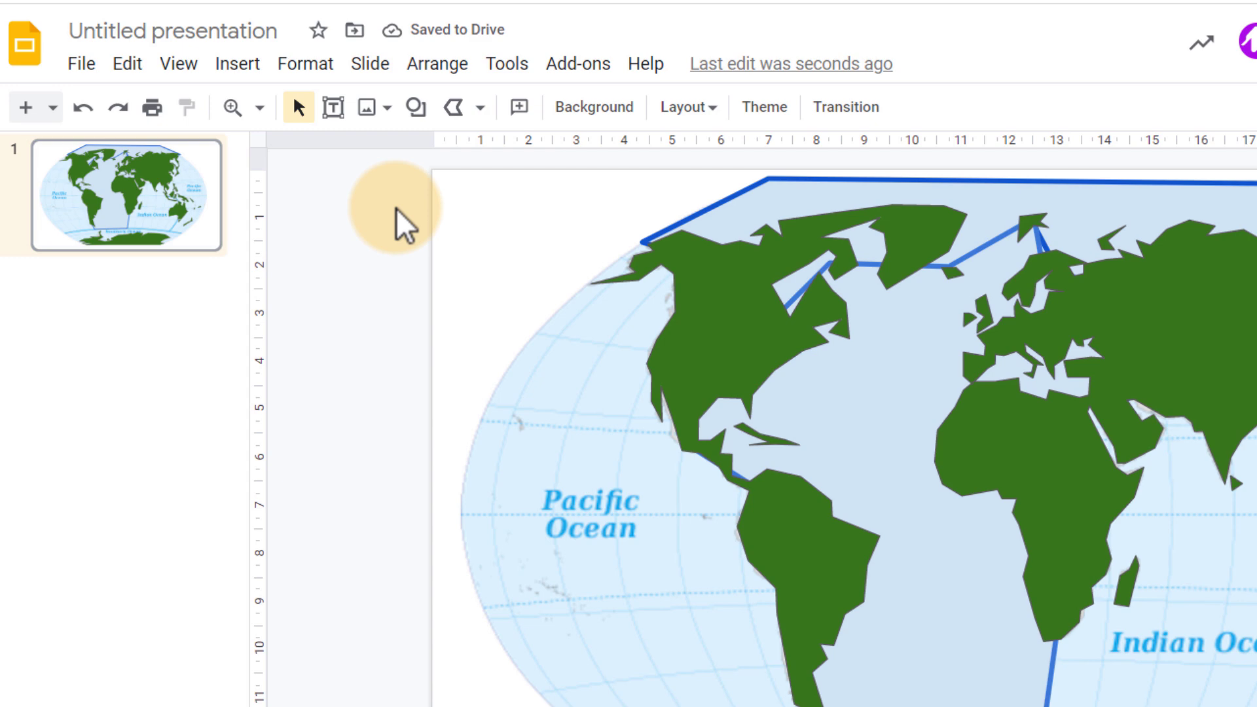
{"action": "mouse_move", "coordinate": [453, 108]}
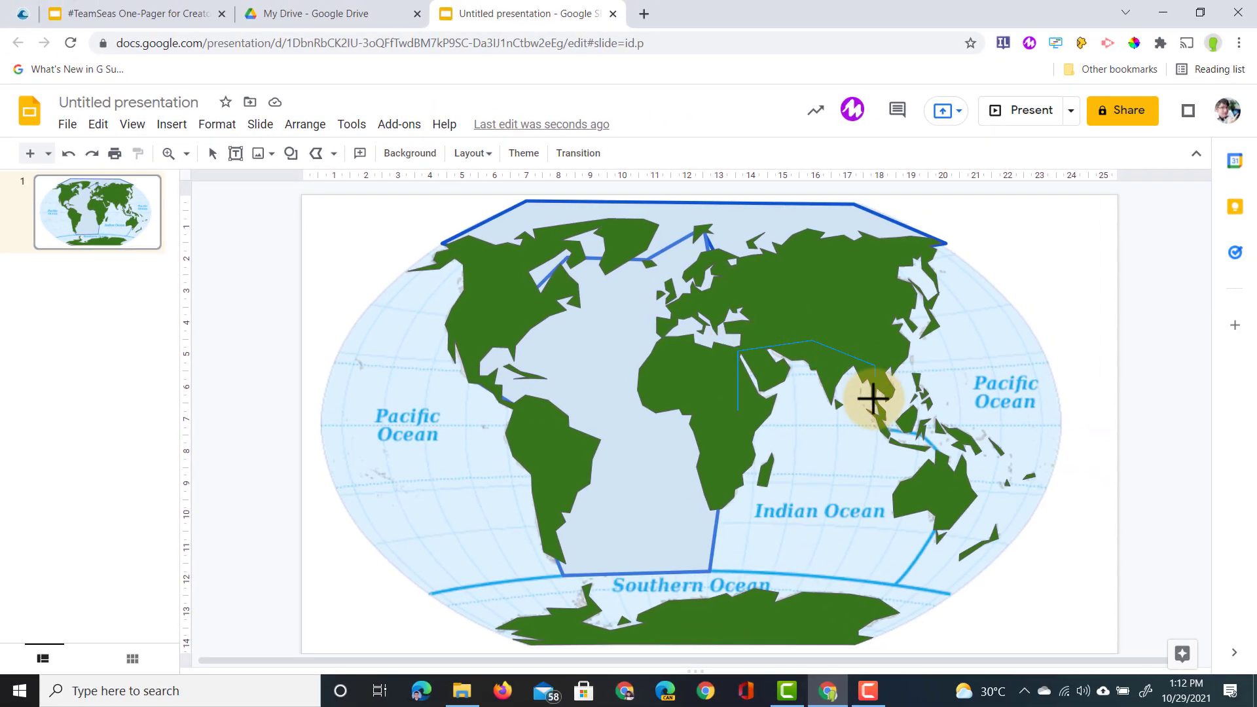
- Add a corner to the Indian Ocean outline, then select the Arctic polygon
{"action": "left_click", "coordinate": [871, 399]}
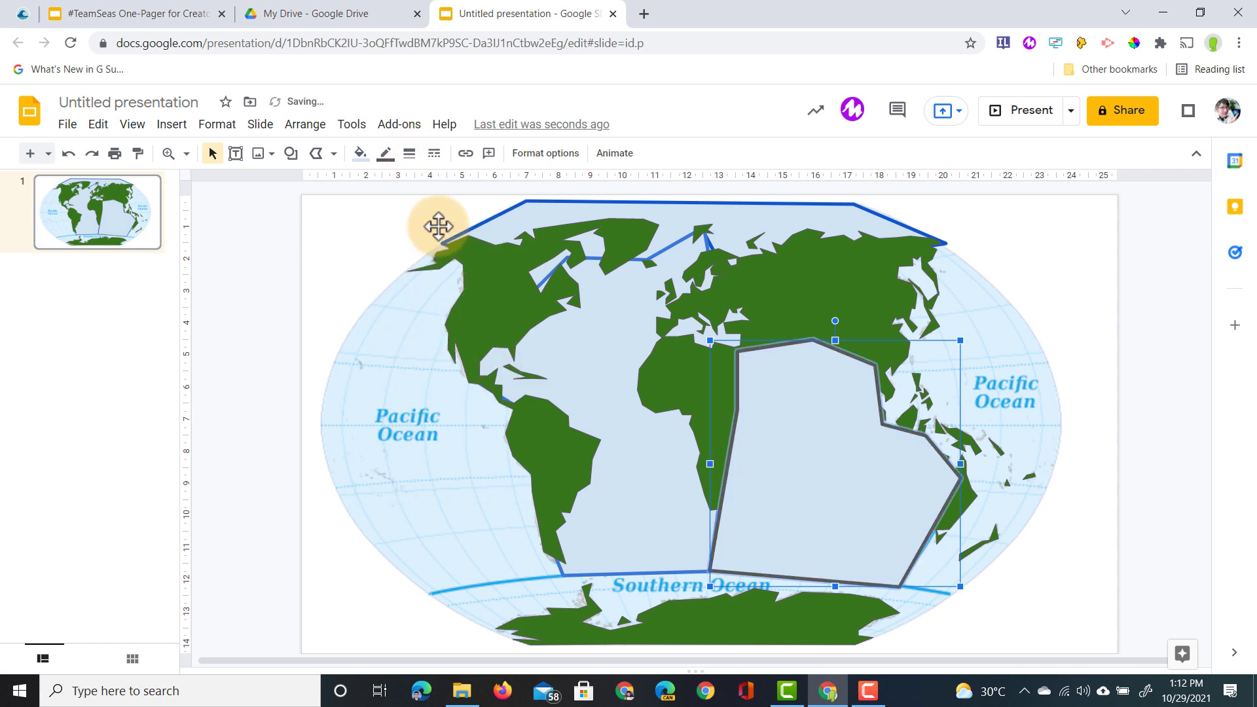
{"action": "left_click", "coordinate": [385, 153]}
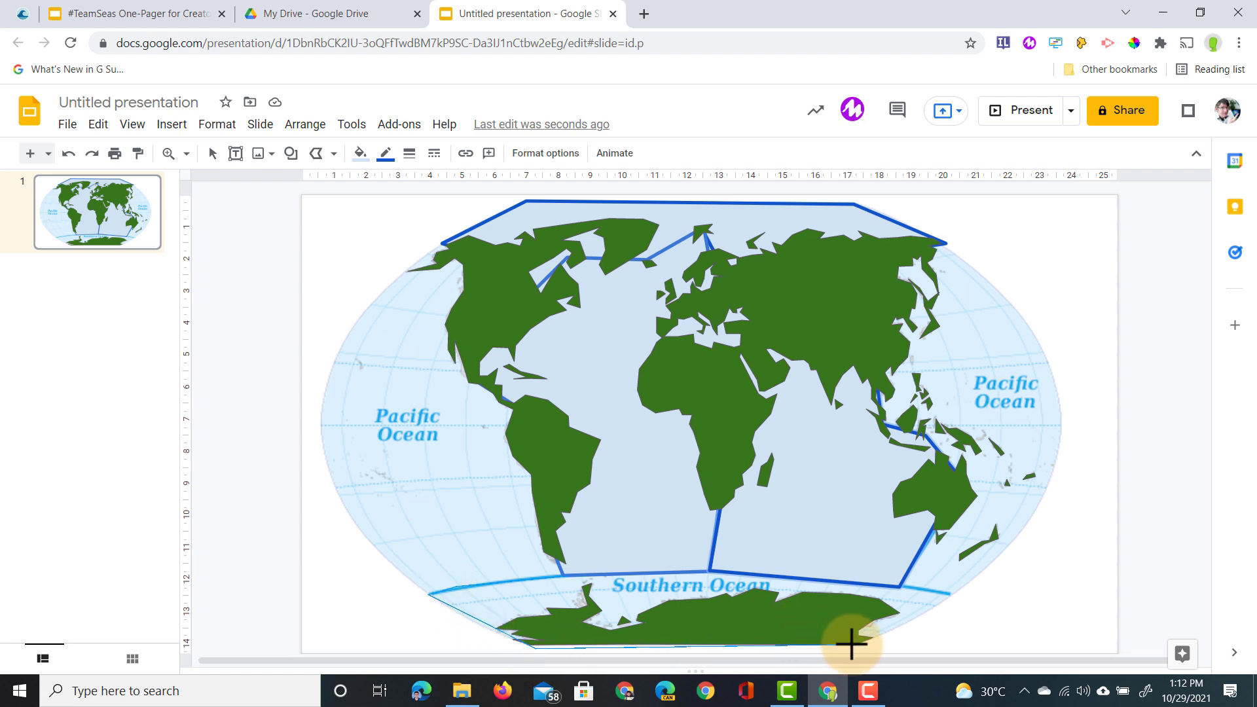
{"action": "mouse_move", "coordinate": [954, 592]}
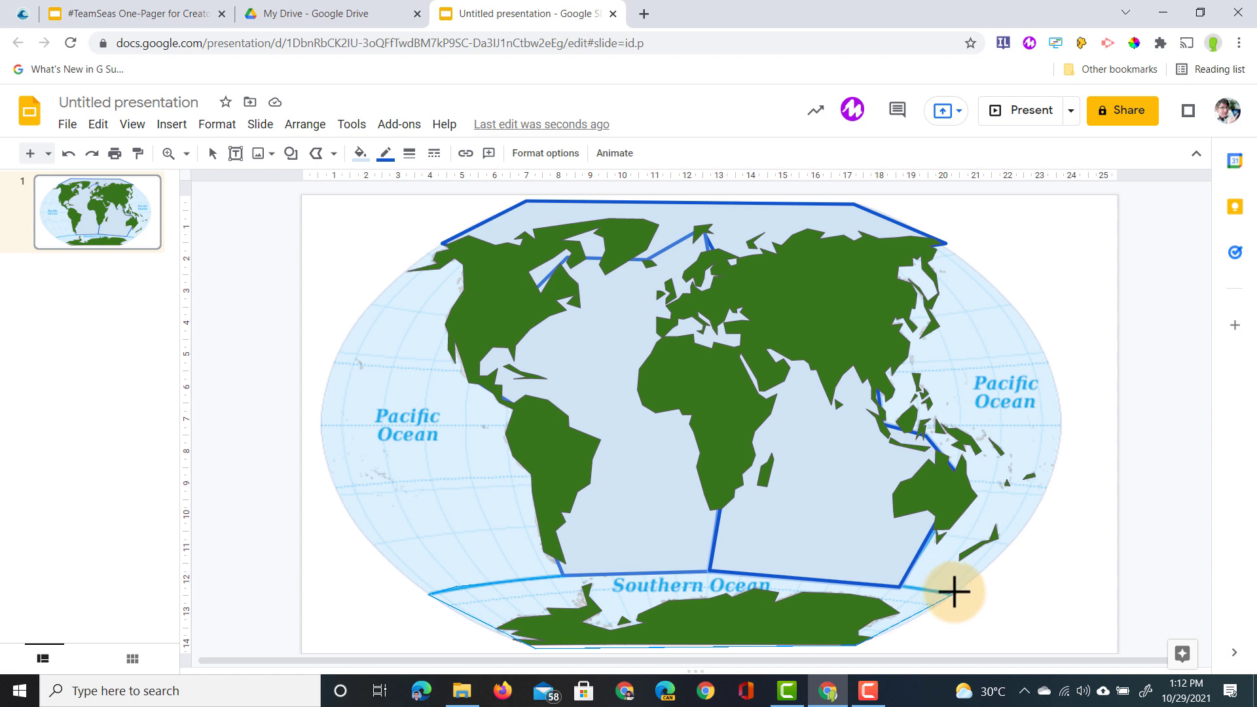
{"action": "mouse_move", "coordinate": [708, 565]}
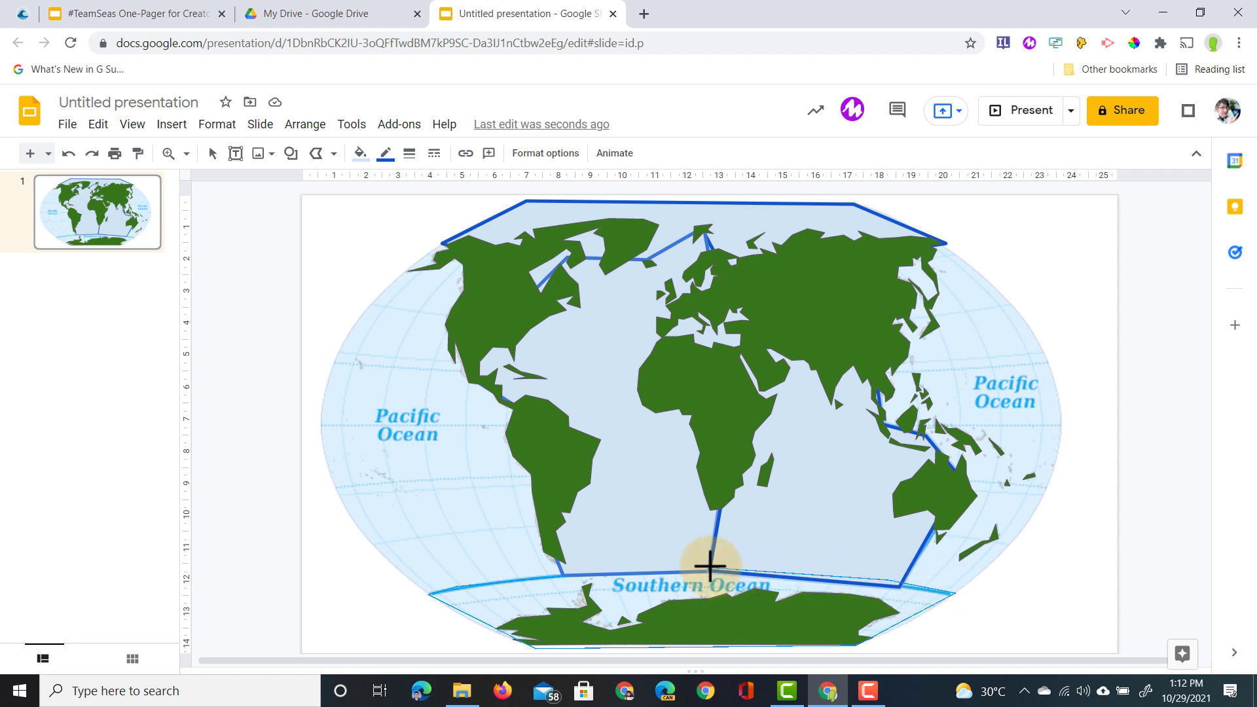